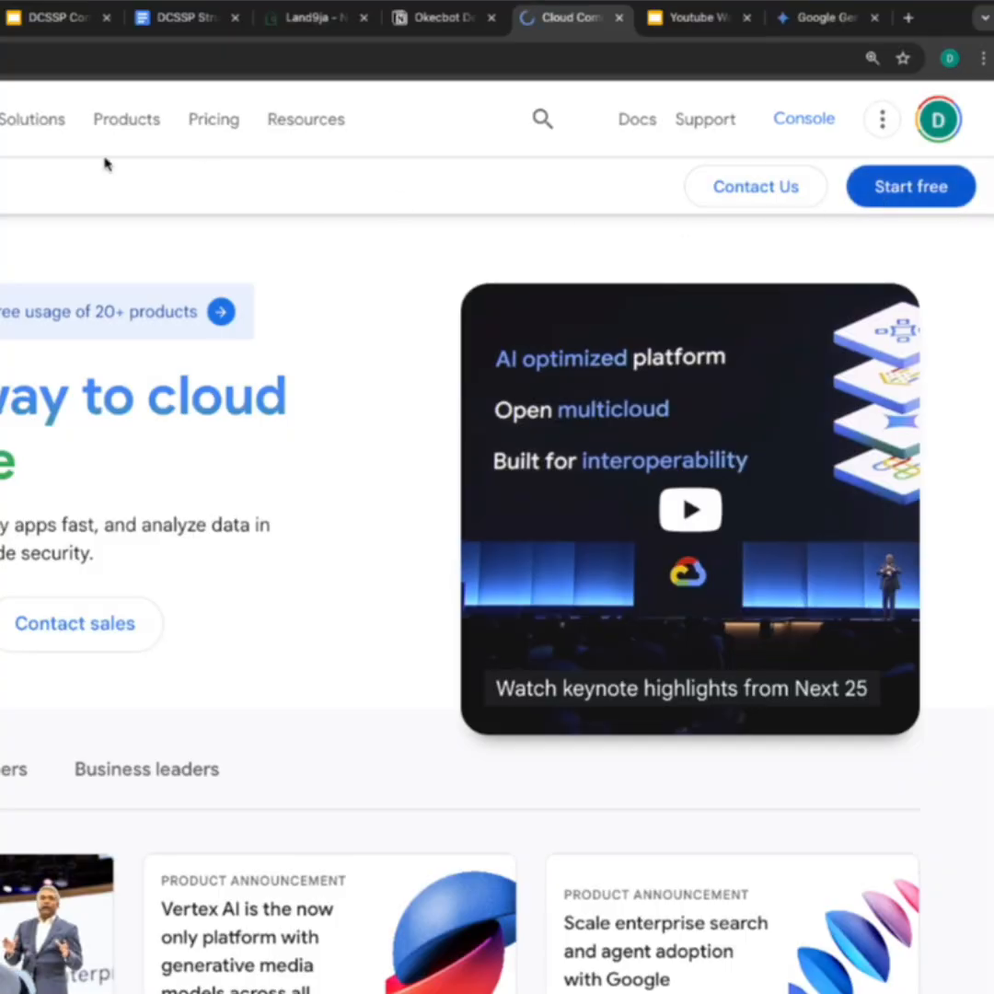
# - Start the Google Cloud free trial sign-up, reaching account information with Nigeria as country
pyautogui.click(909, 185)
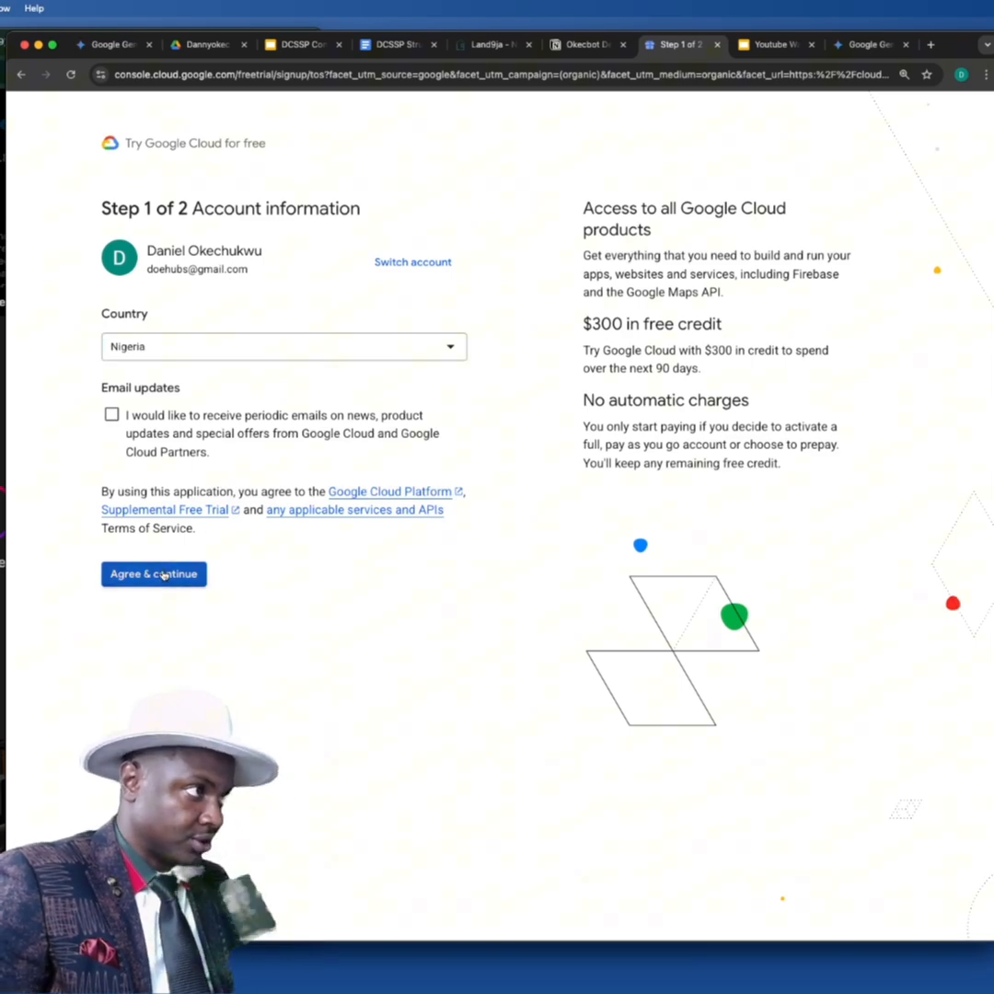
# - Keep Nigeria as country and agree to the trial terms to reach identity verification
pyautogui.click(154, 573)
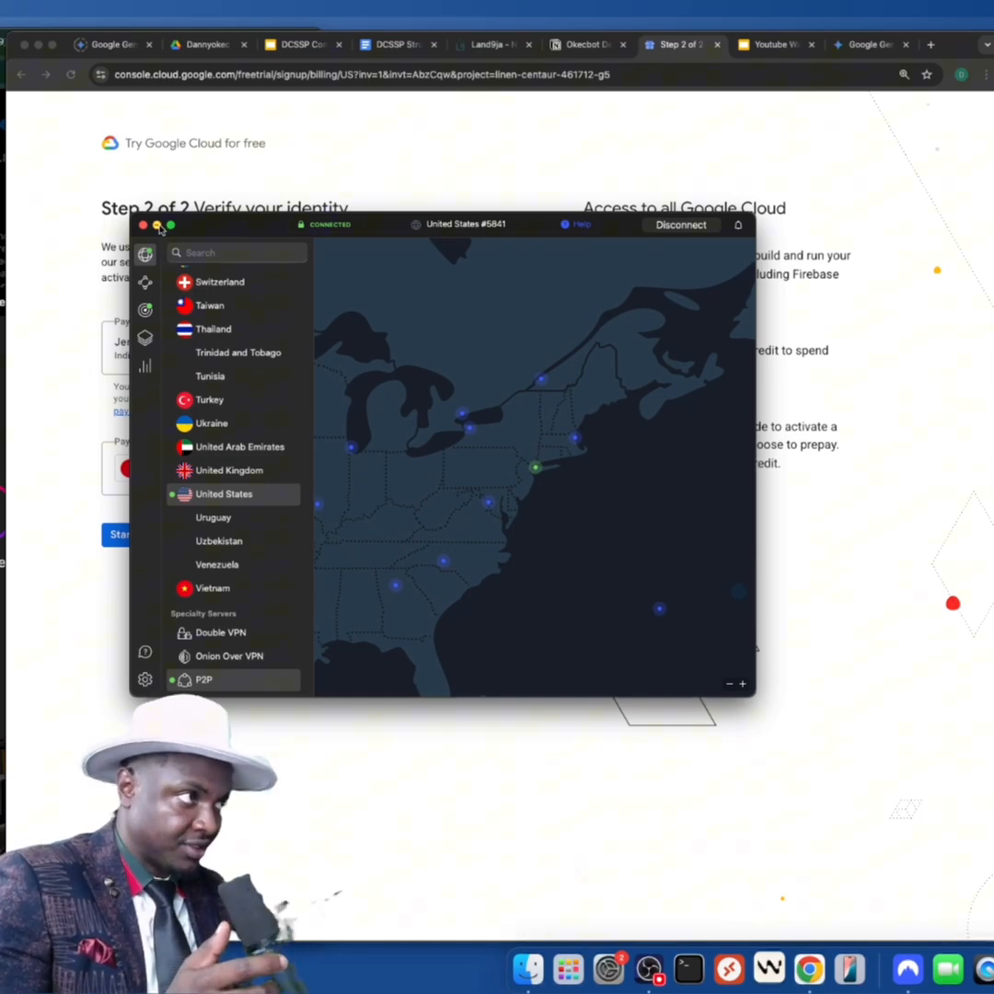
# - Minimize the VPN window and start the free trial using the saved Mastercard
pyautogui.click(144, 225)
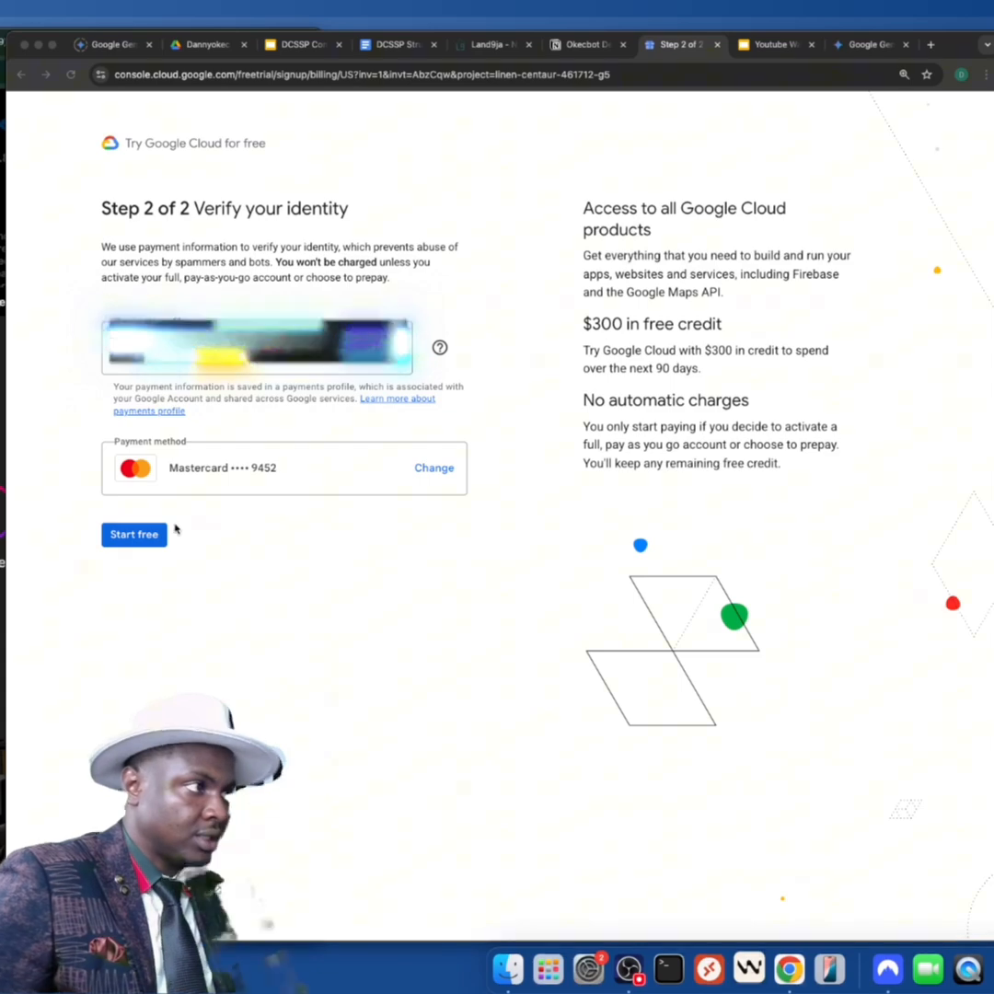
pyautogui.click(133, 534)
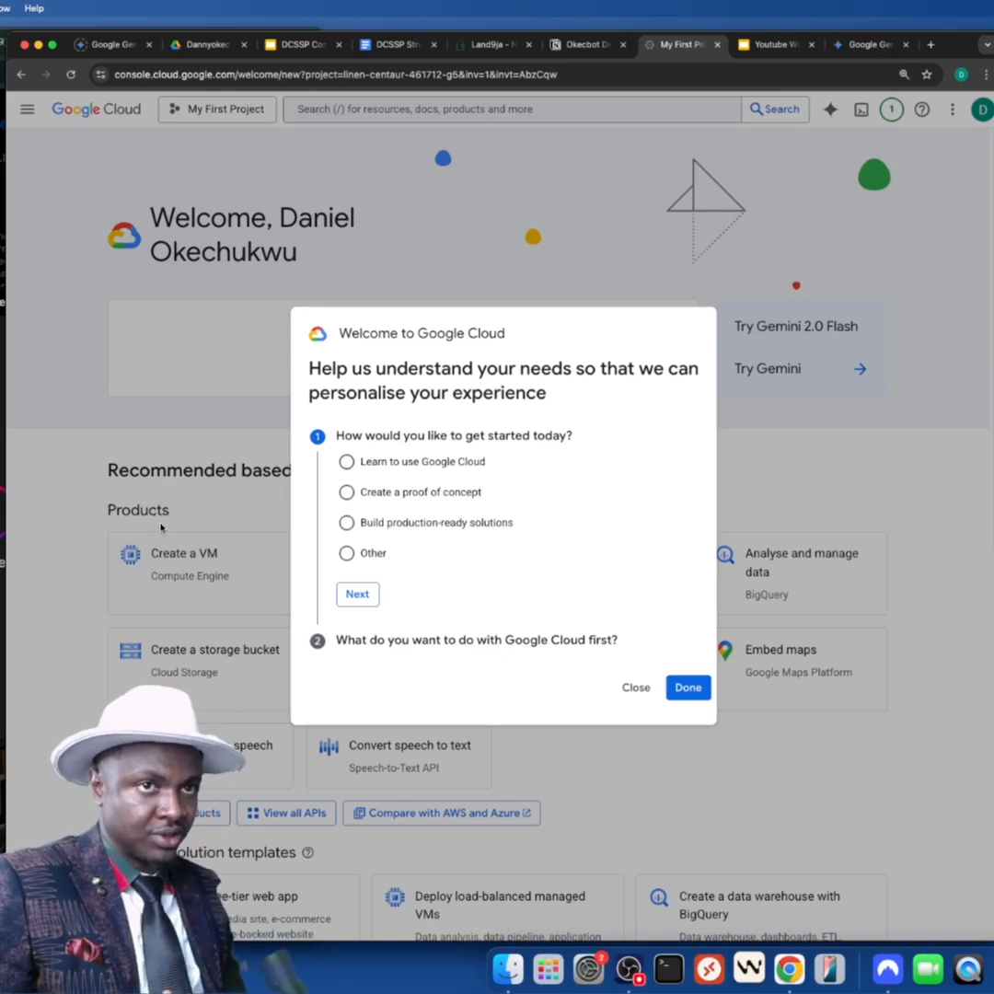
# - Answer the welcome questionnaire with 'Other' and 'I'm not sure', then submit it
pyautogui.click(347, 553)
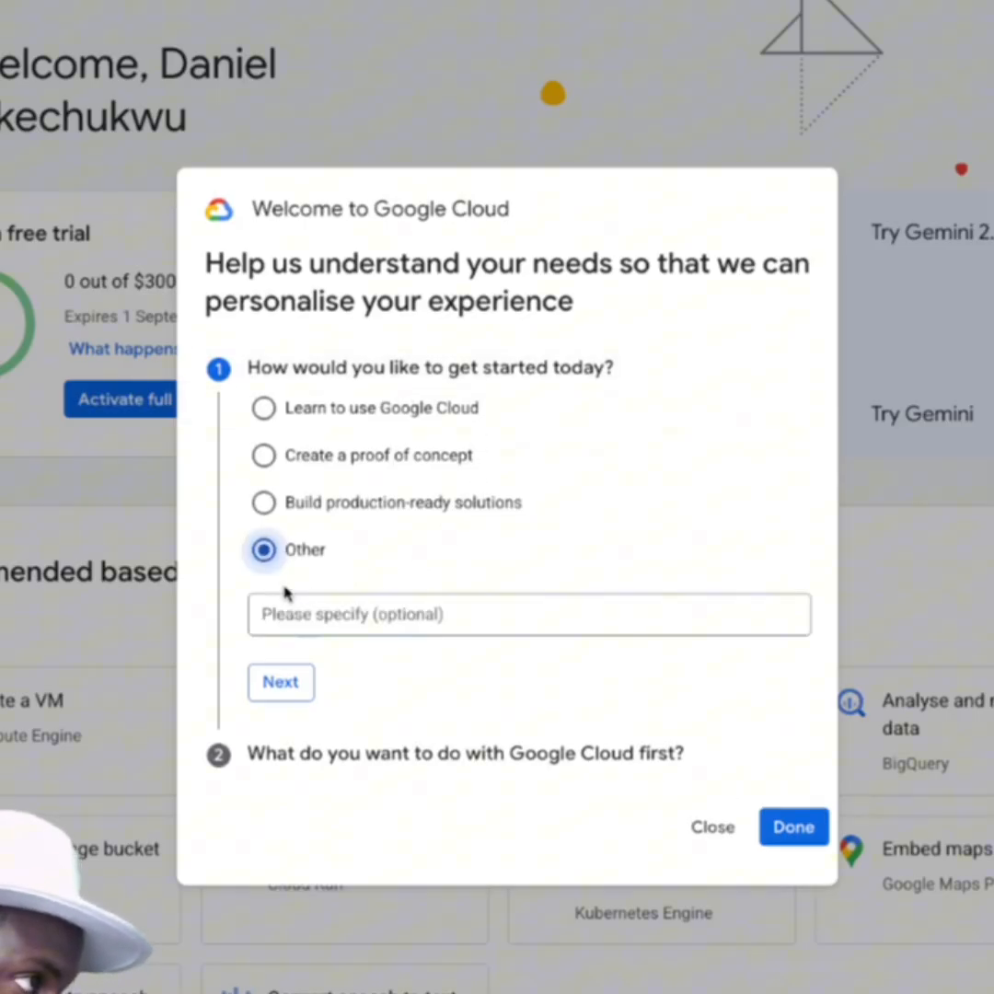
pyautogui.click(281, 682)
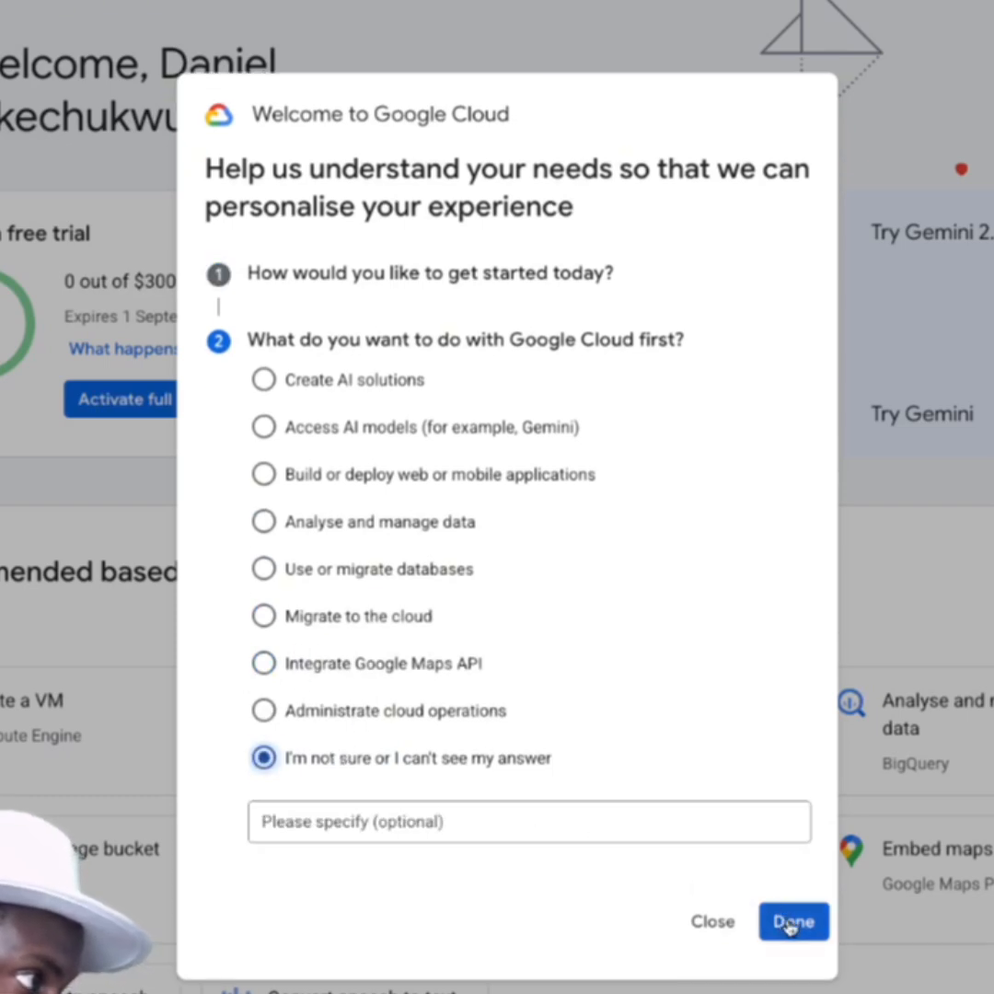
pyautogui.click(792, 921)
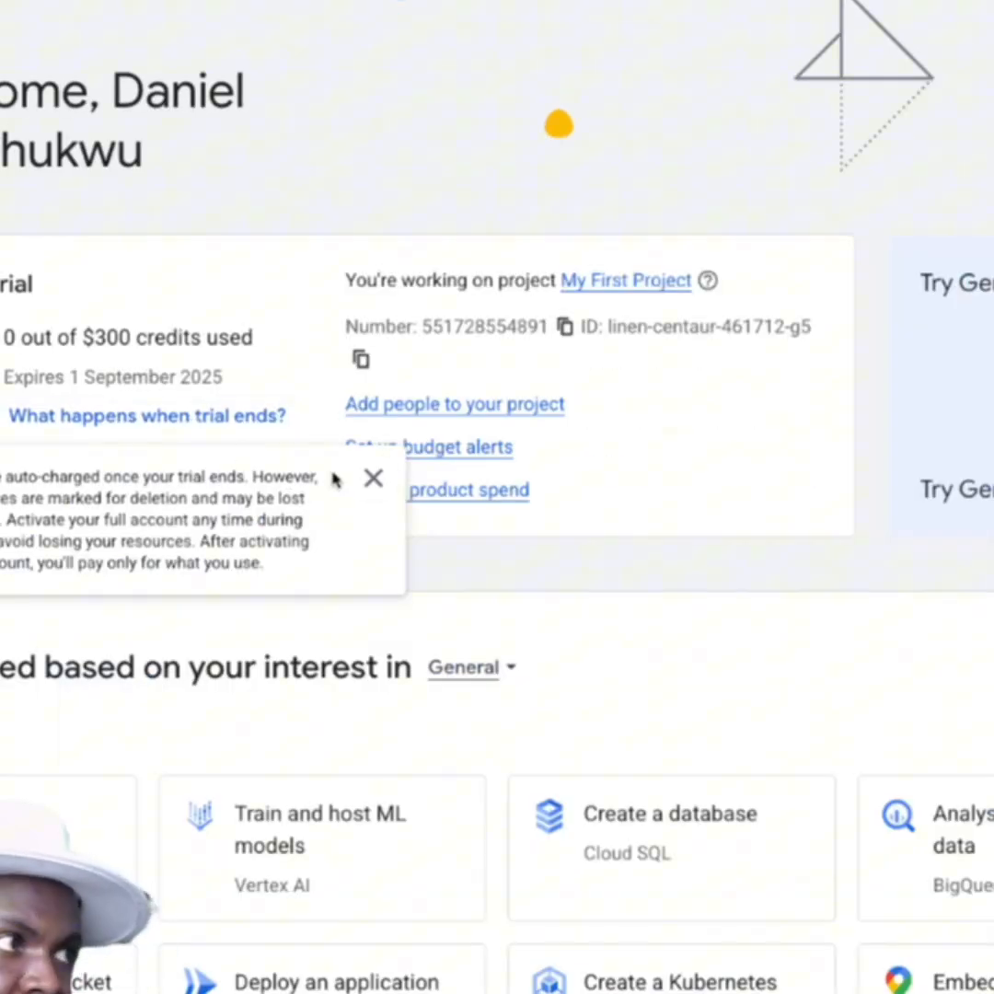
# - Activate the full pay-as-you-go account and dismiss the success message
pyautogui.click(87, 471)
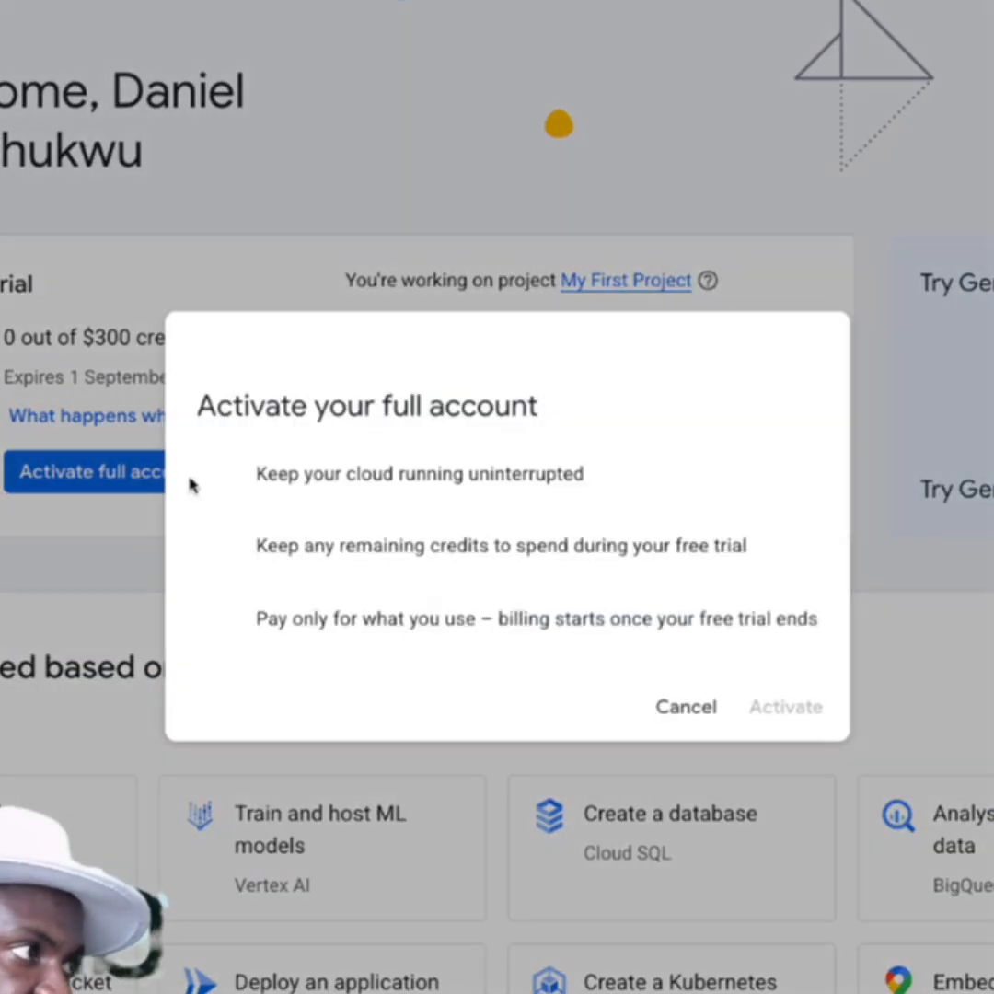
pyautogui.click(785, 706)
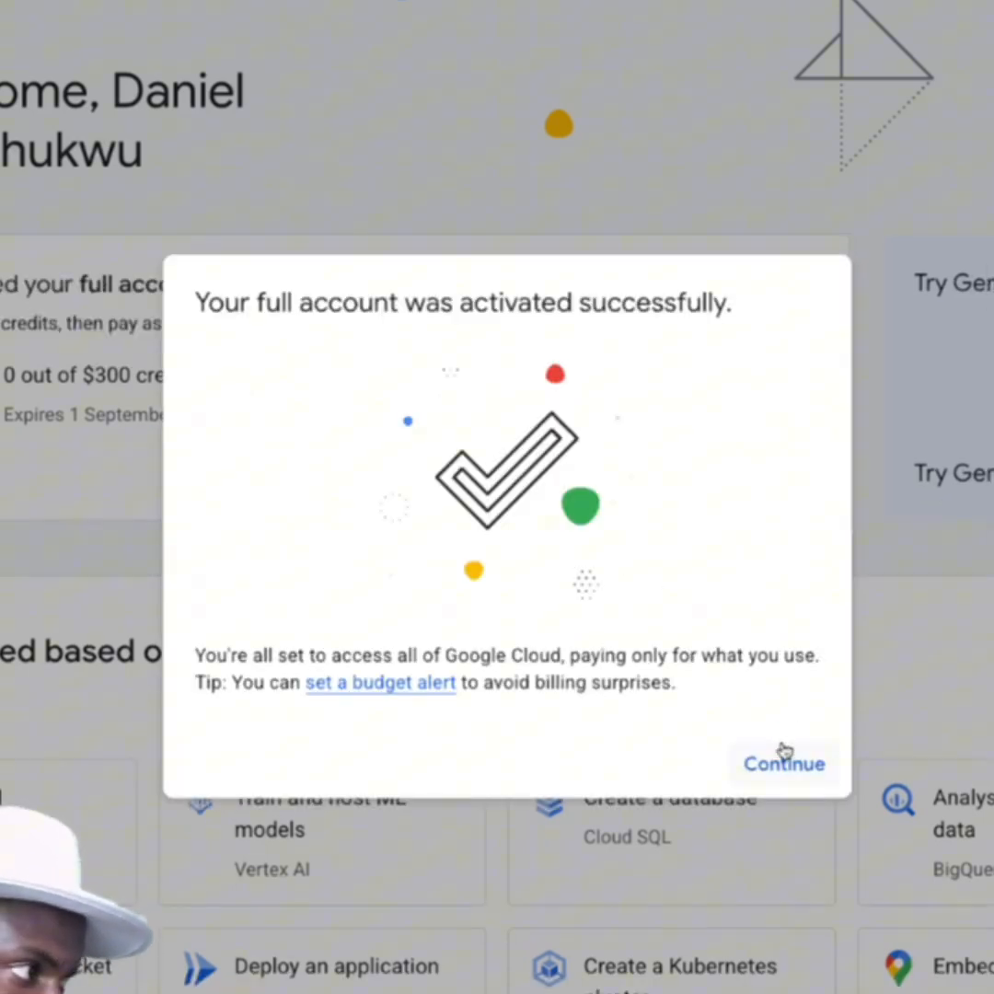
pyautogui.click(783, 763)
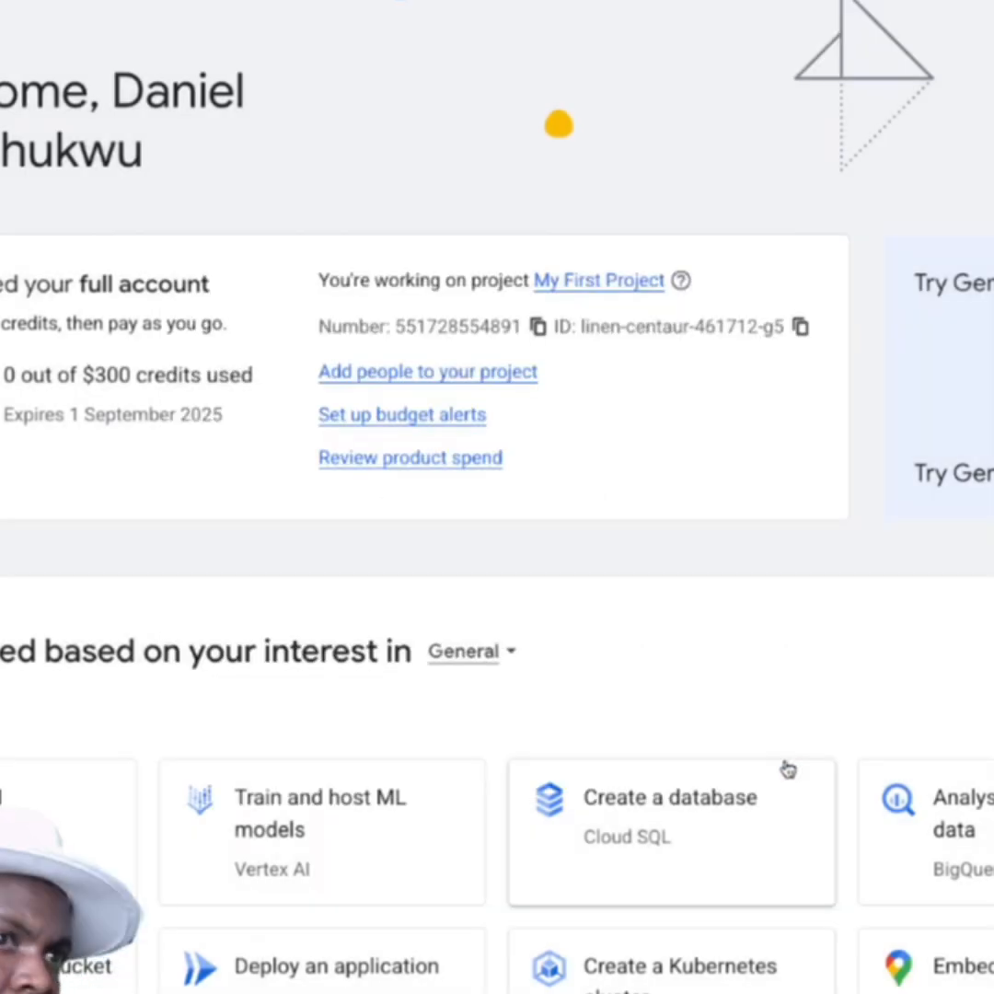
pyautogui.moveTo(217, 244)
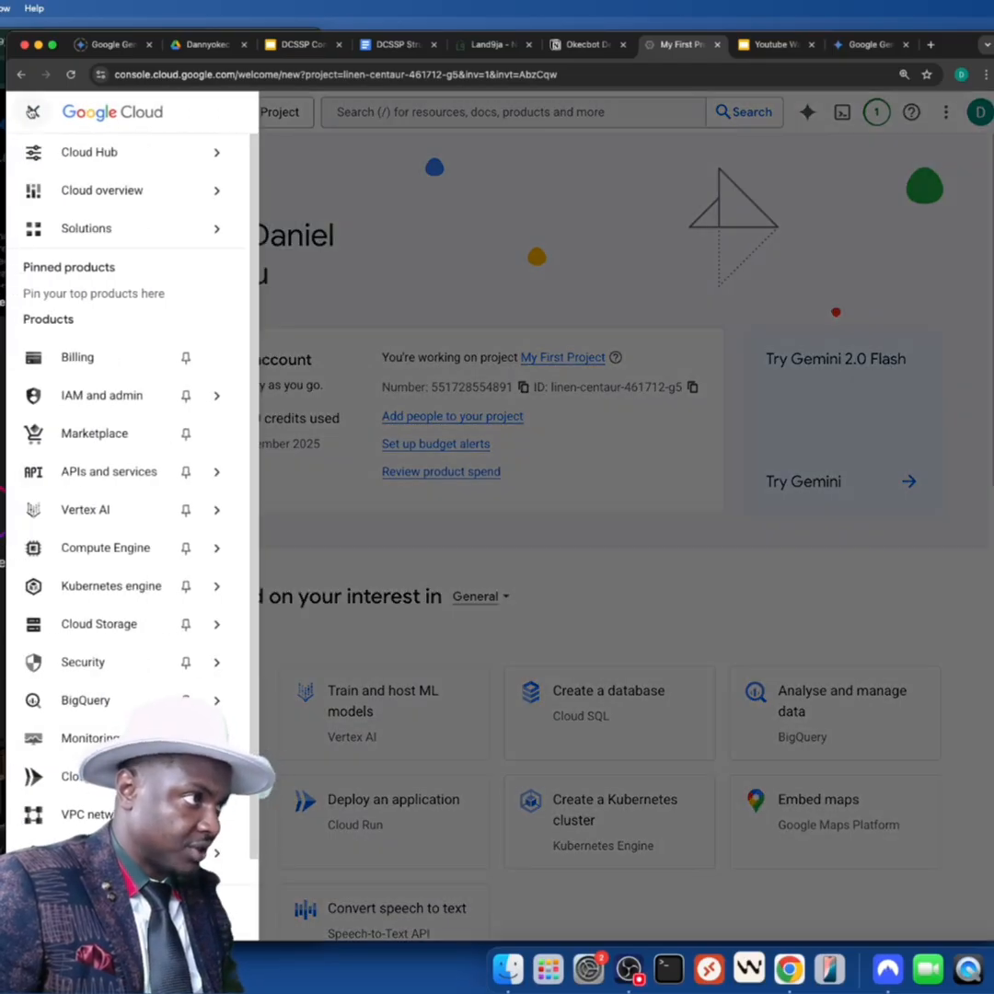
# - Go through the Navigation menu to the Compute Engine overview page
pyautogui.click(89, 151)
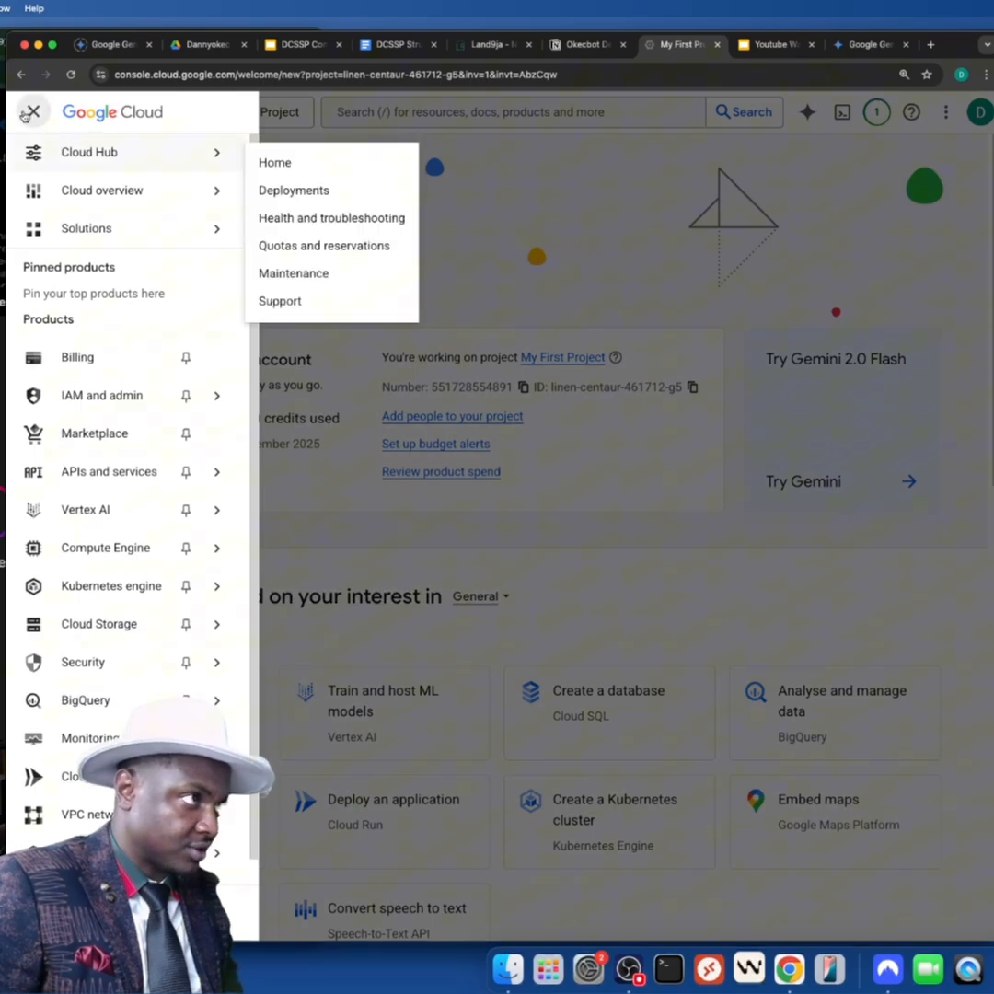
pyautogui.click(32, 112)
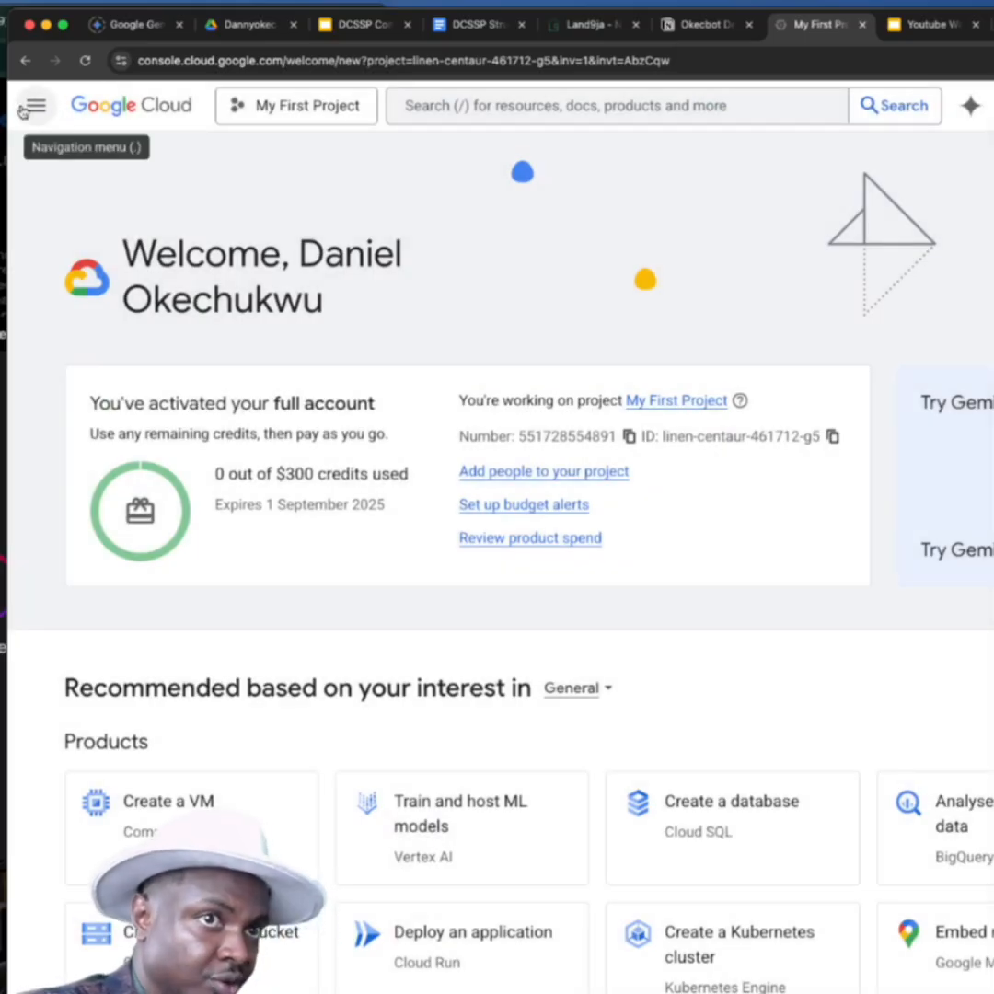
pyautogui.click(34, 105)
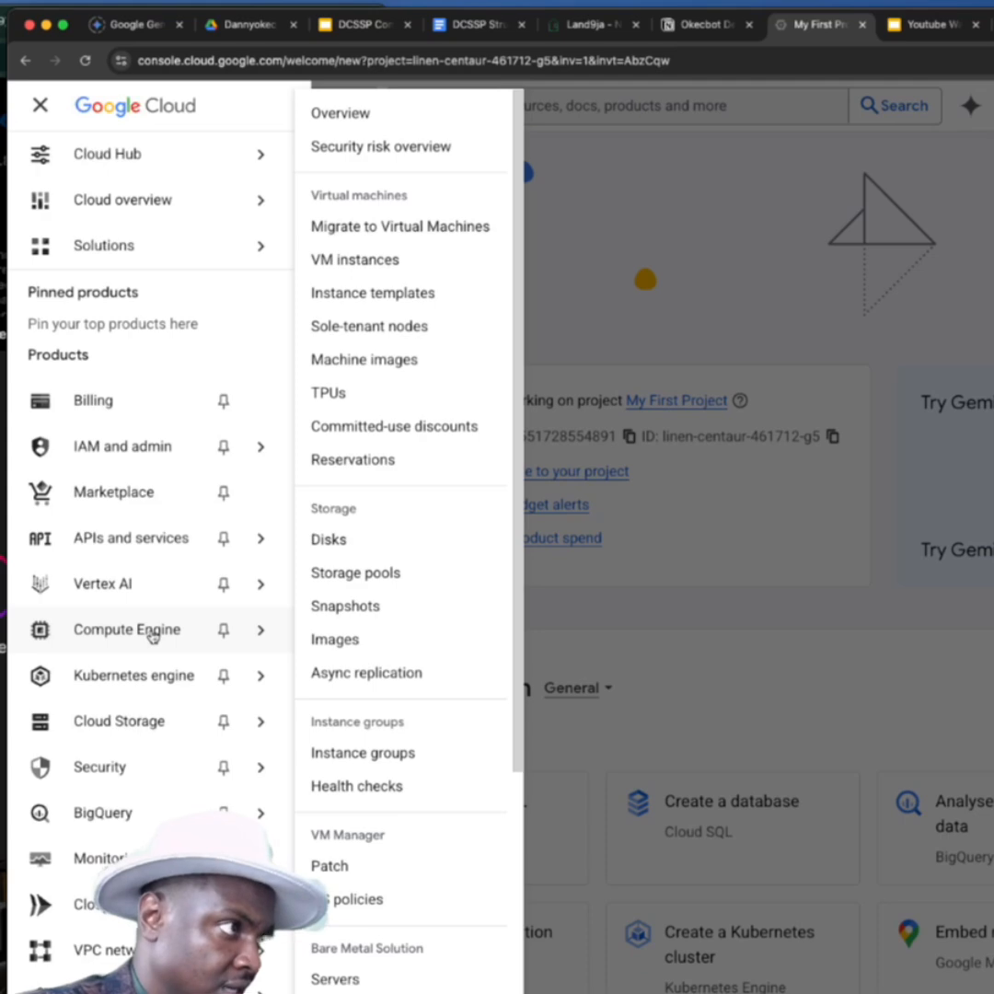
pyautogui.click(126, 629)
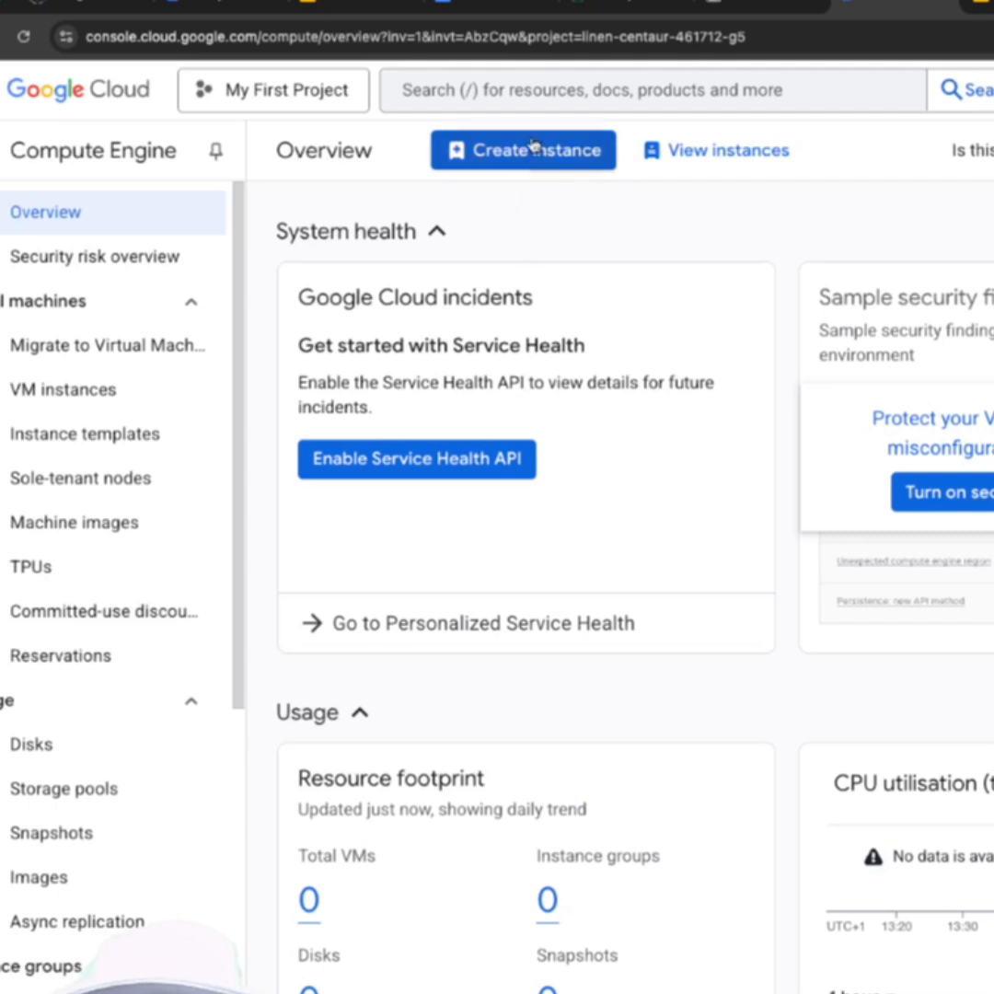
pyautogui.moveTo(529, 169)
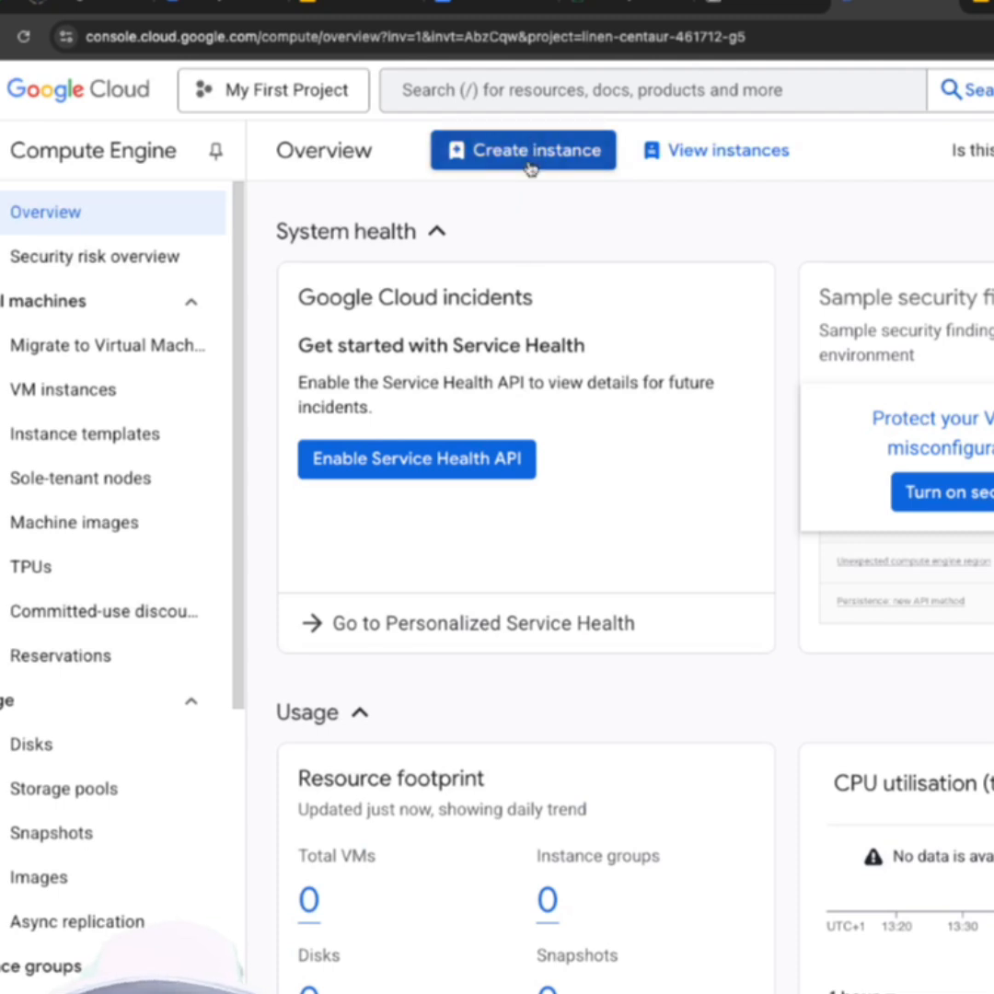
# - Start instance creation, enable the Compute Engine API, and open its Manage details page
pyautogui.click(522, 150)
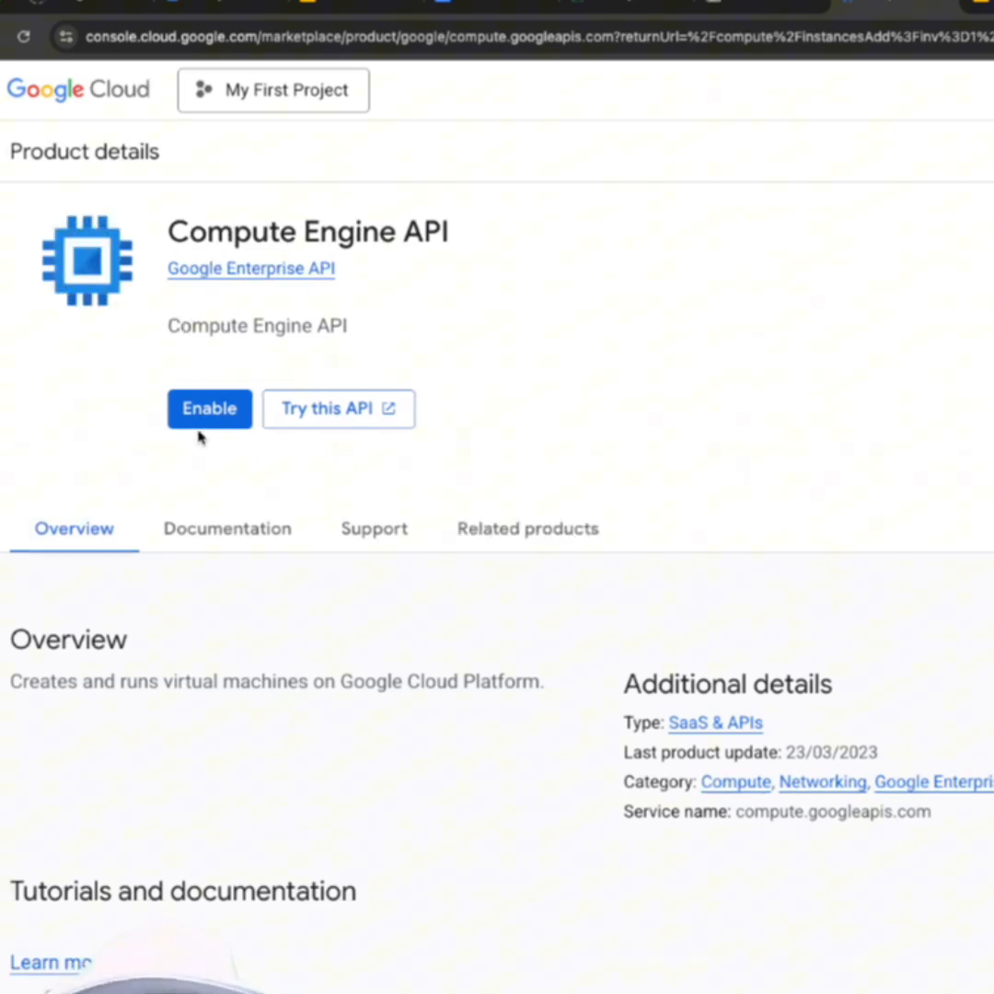
pyautogui.click(209, 408)
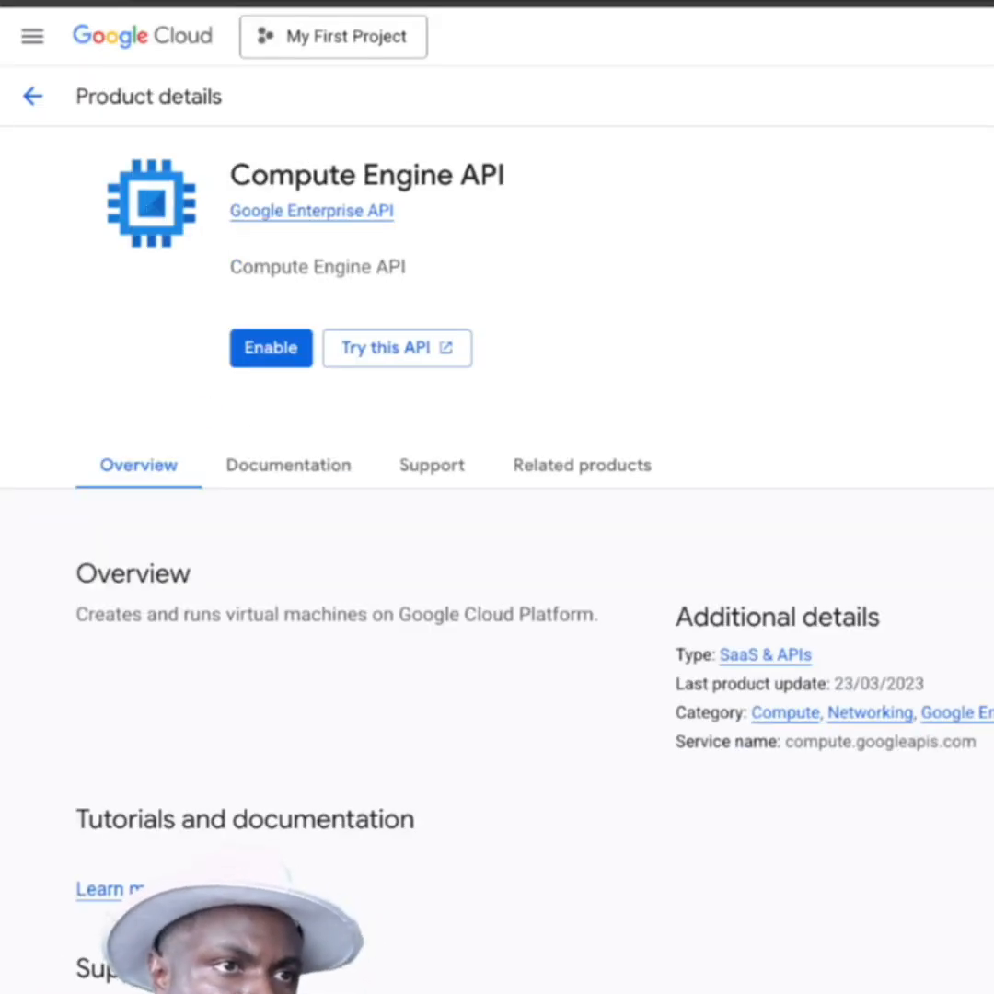
pyautogui.click(270, 347)
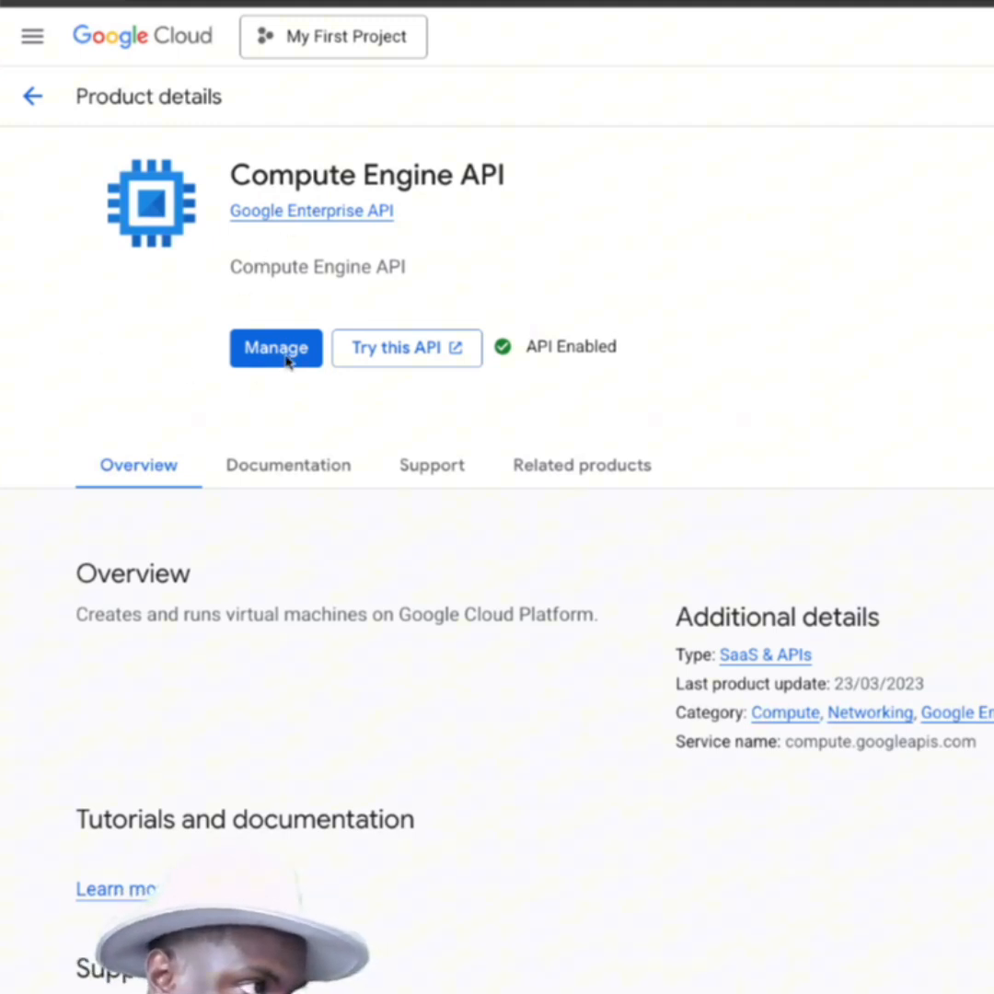
pyautogui.click(275, 348)
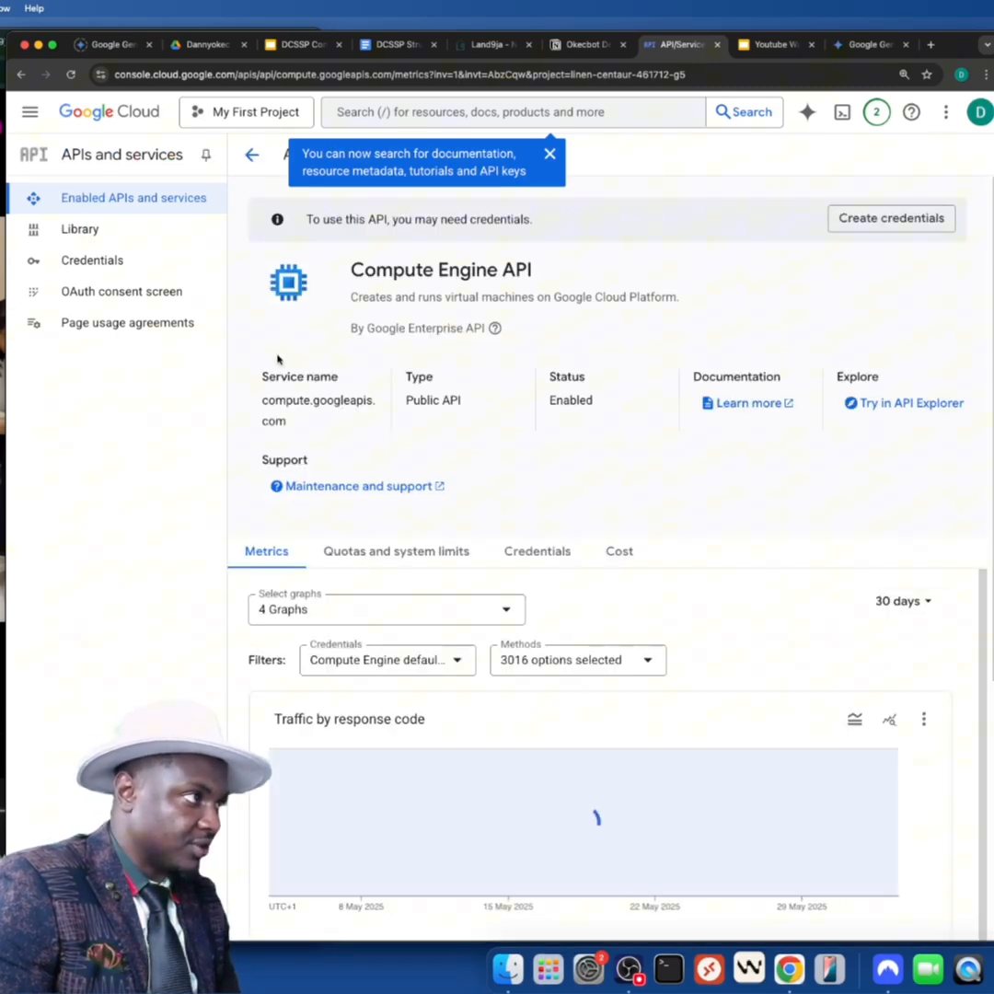
# - Return to Compute Engine, open the empty VM instances list, and collapse the sidebar
pyautogui.click(29, 111)
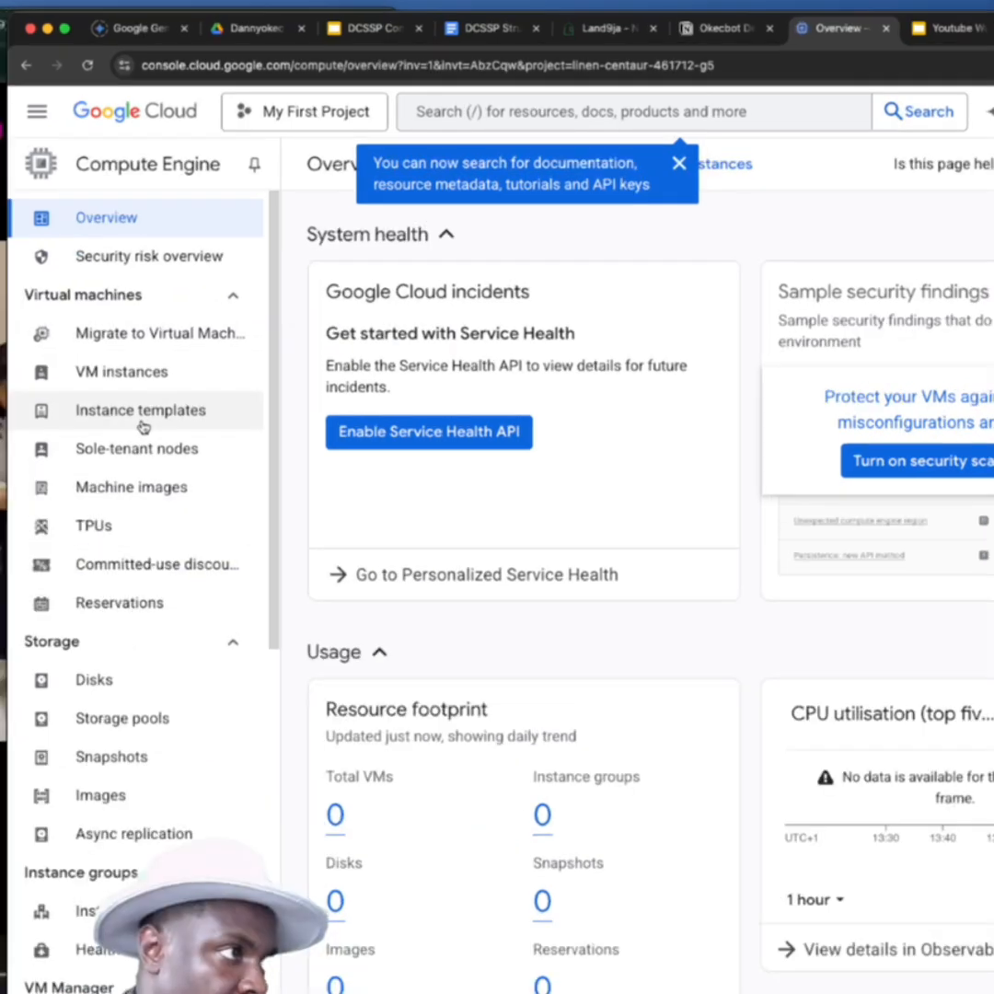
pyautogui.moveTo(143, 391)
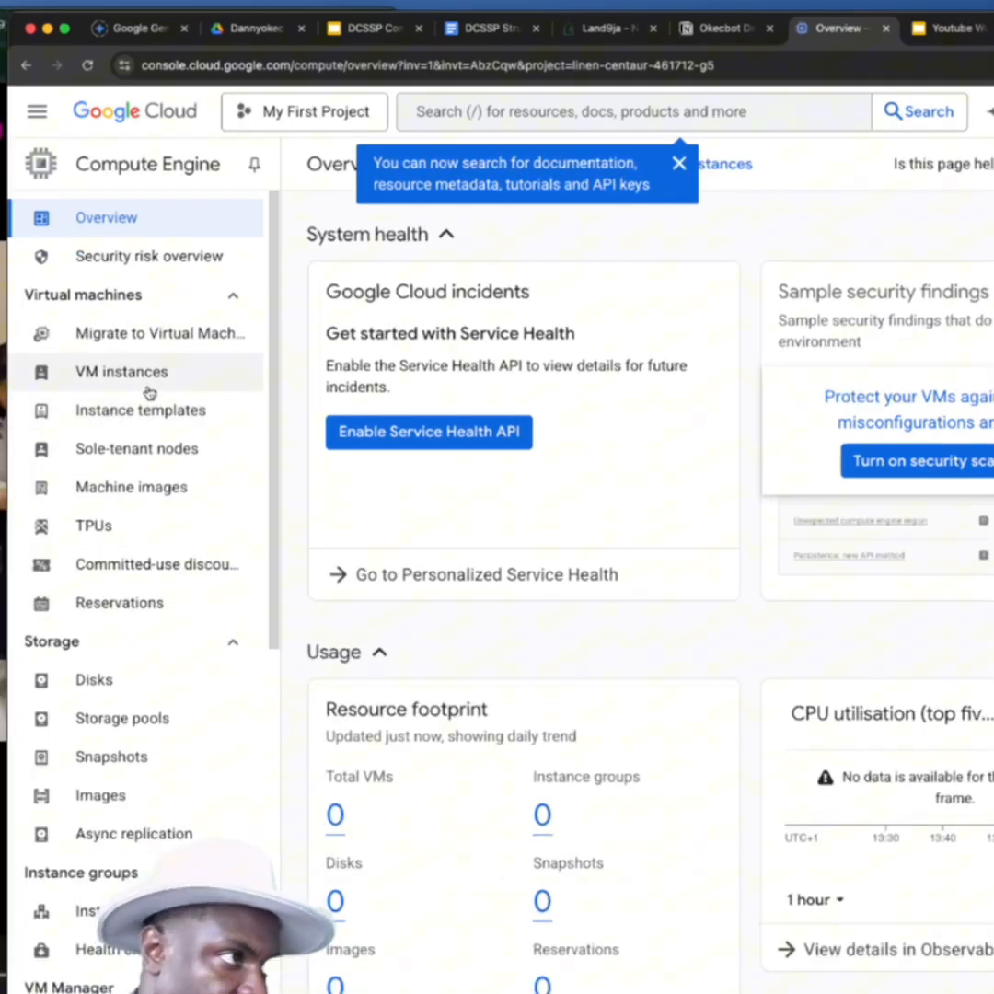
pyautogui.click(120, 370)
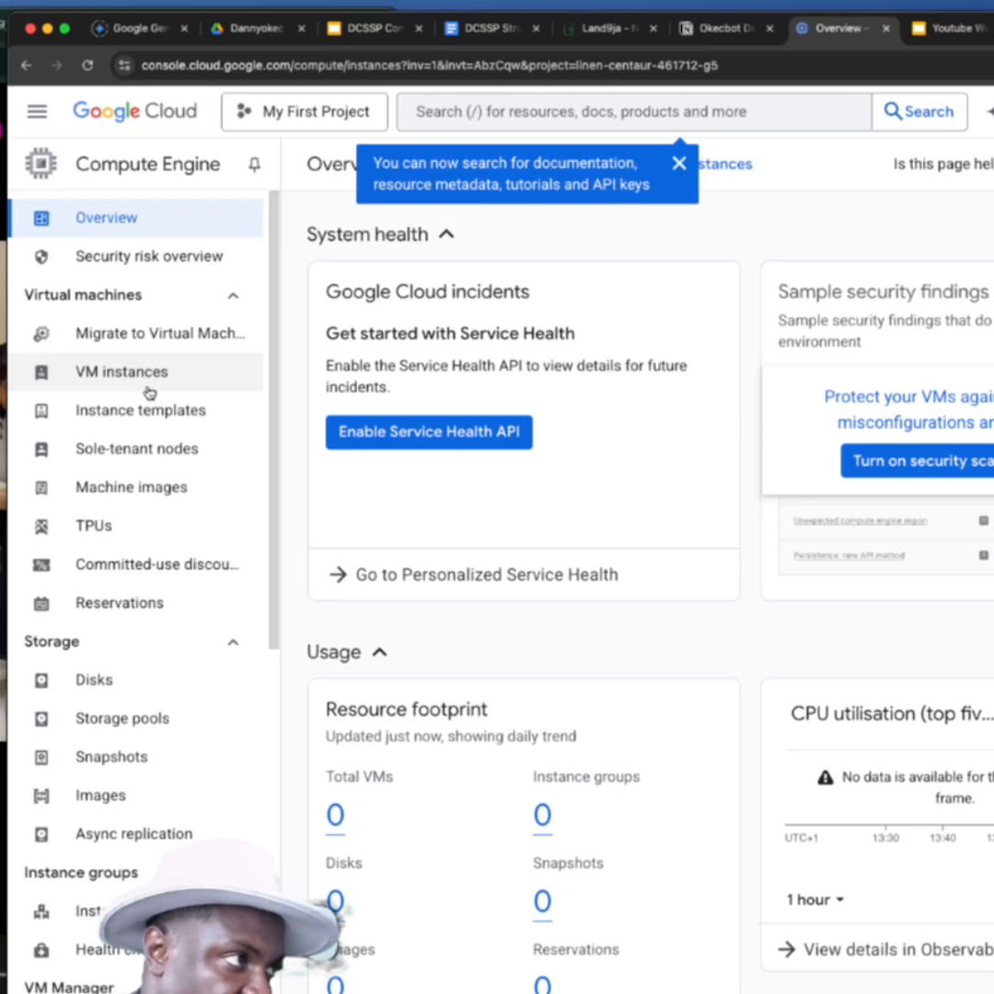
pyautogui.click(120, 370)
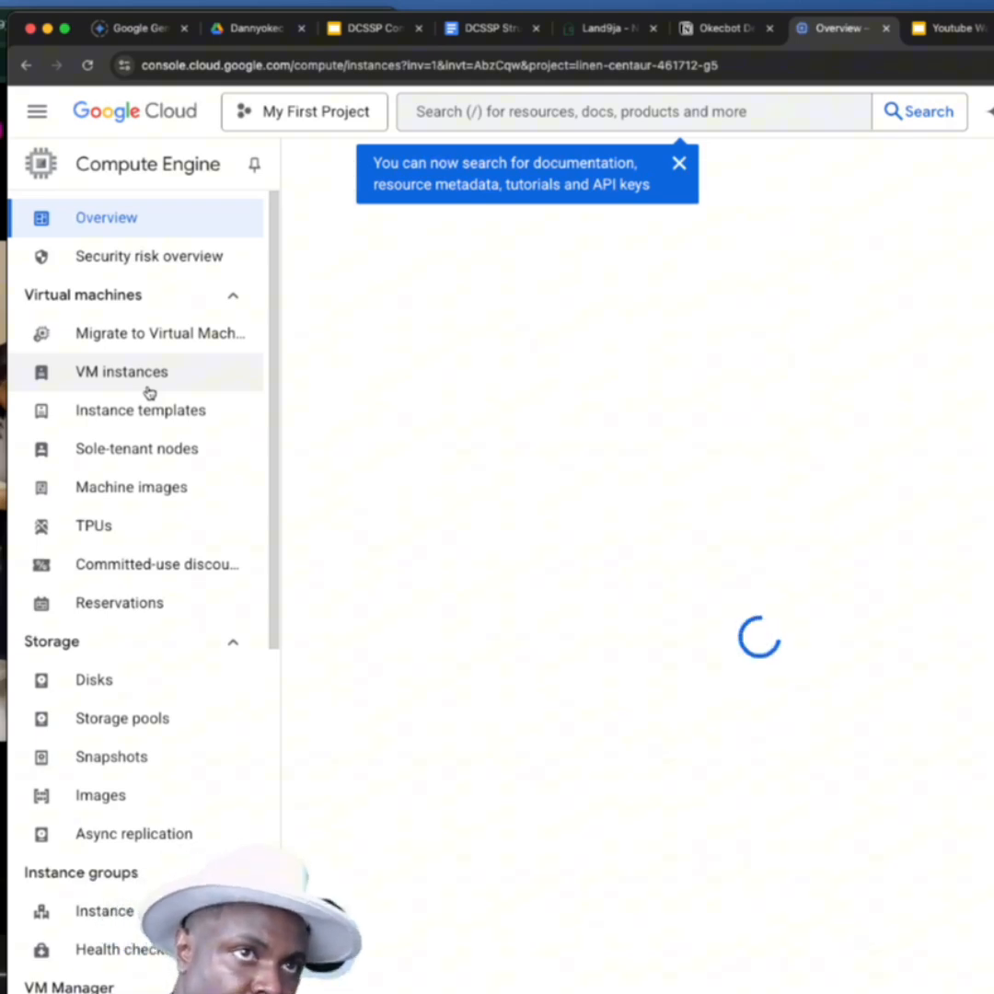
pyautogui.click(121, 371)
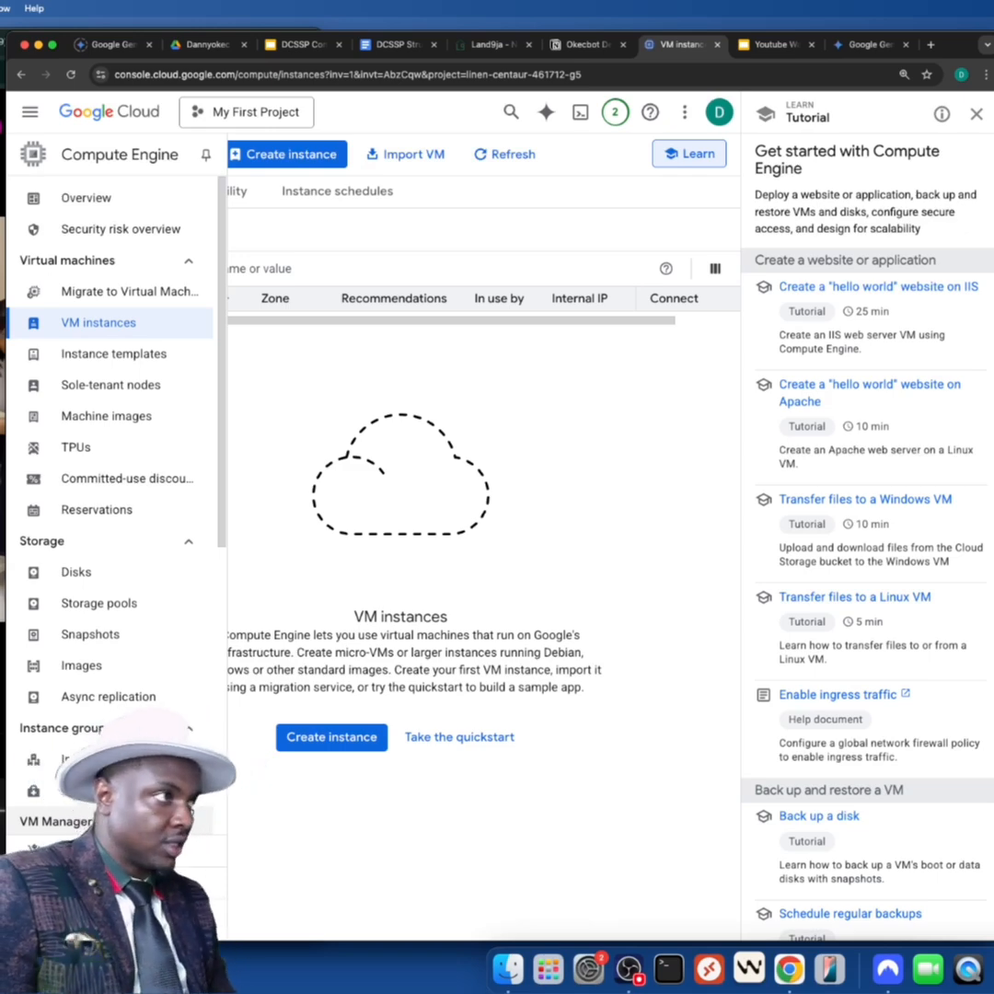
pyautogui.click(29, 111)
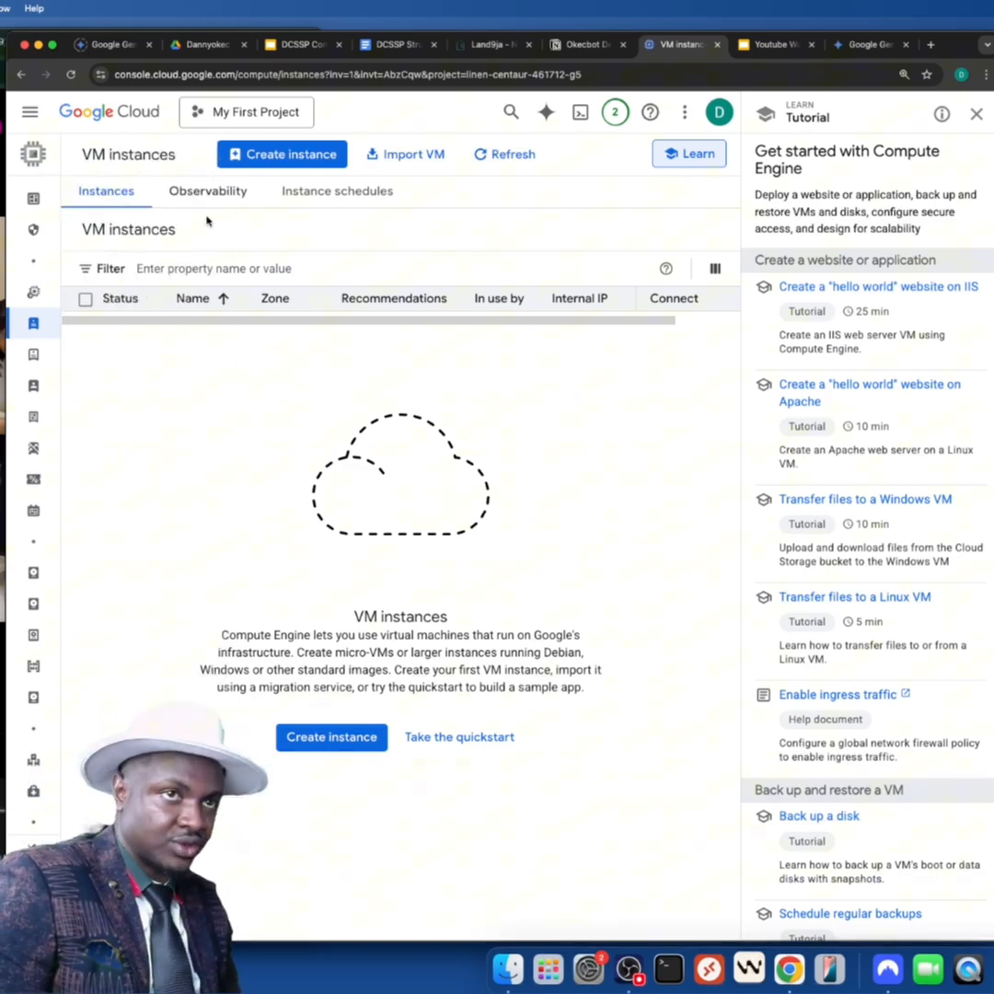
pyautogui.moveTo(253, 230)
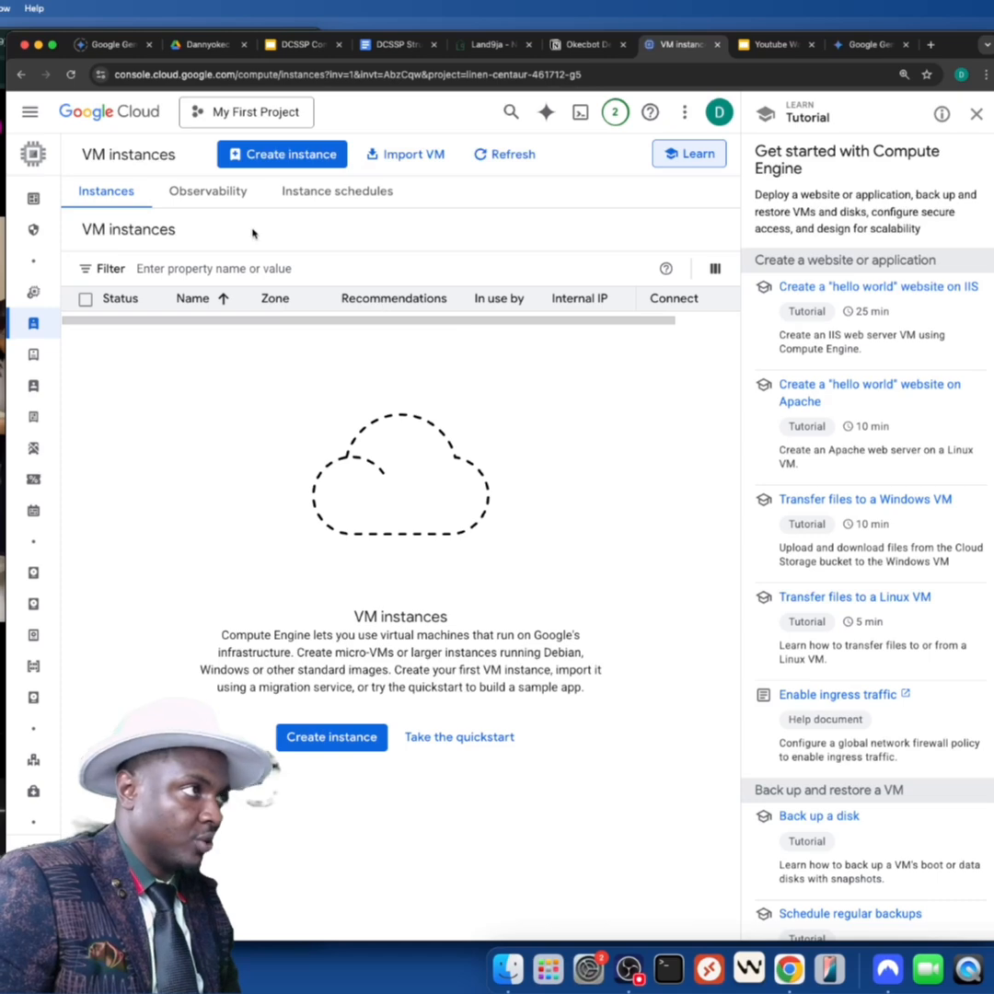
pyautogui.click(30, 111)
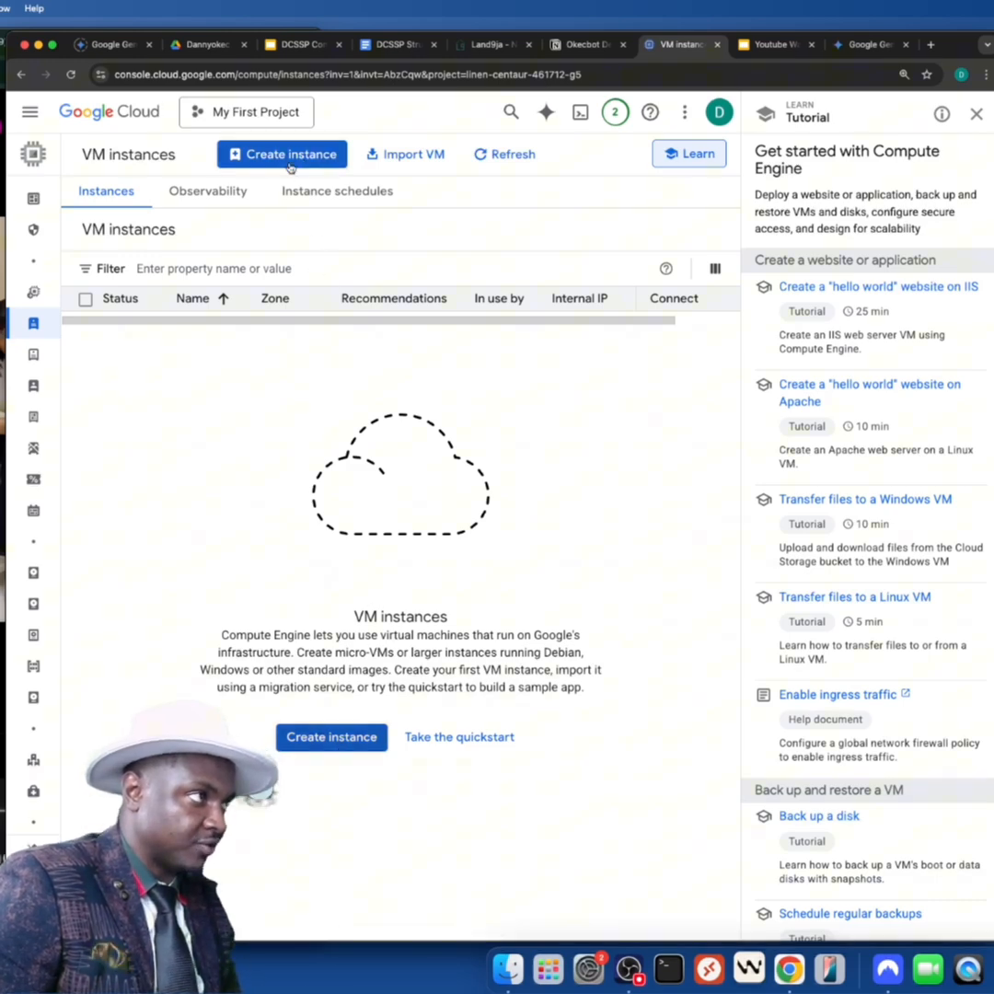
pyautogui.moveTo(290, 541)
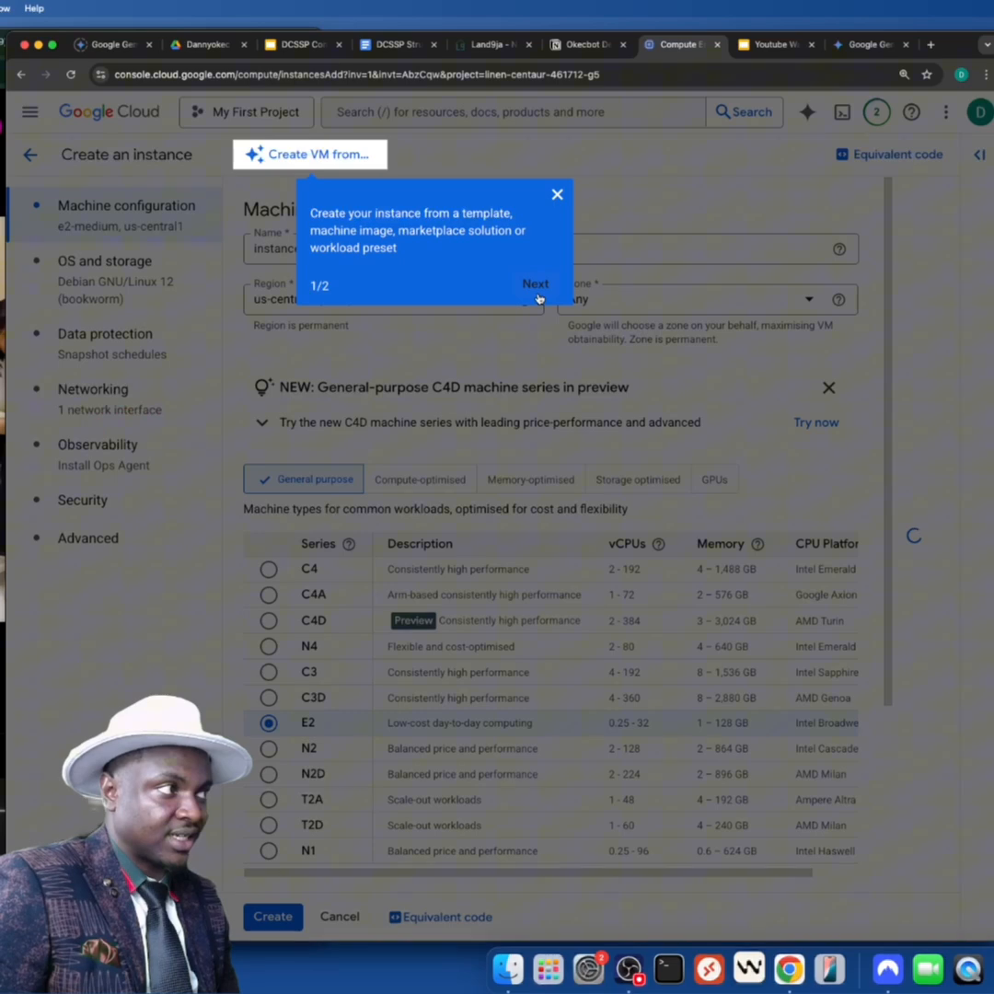
# - Dismiss the two-tip tour, name the instance okecbot, and scroll to Machine type
pyautogui.click(535, 283)
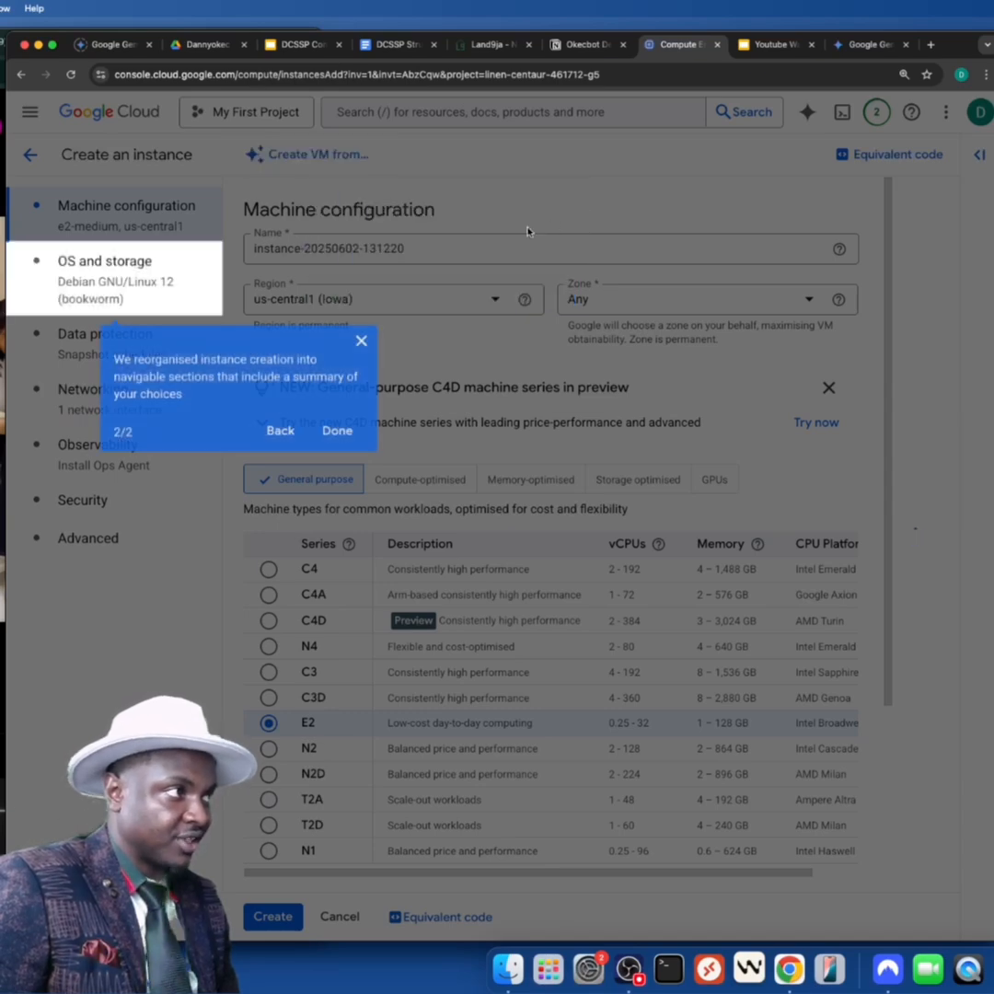
pyautogui.click(336, 430)
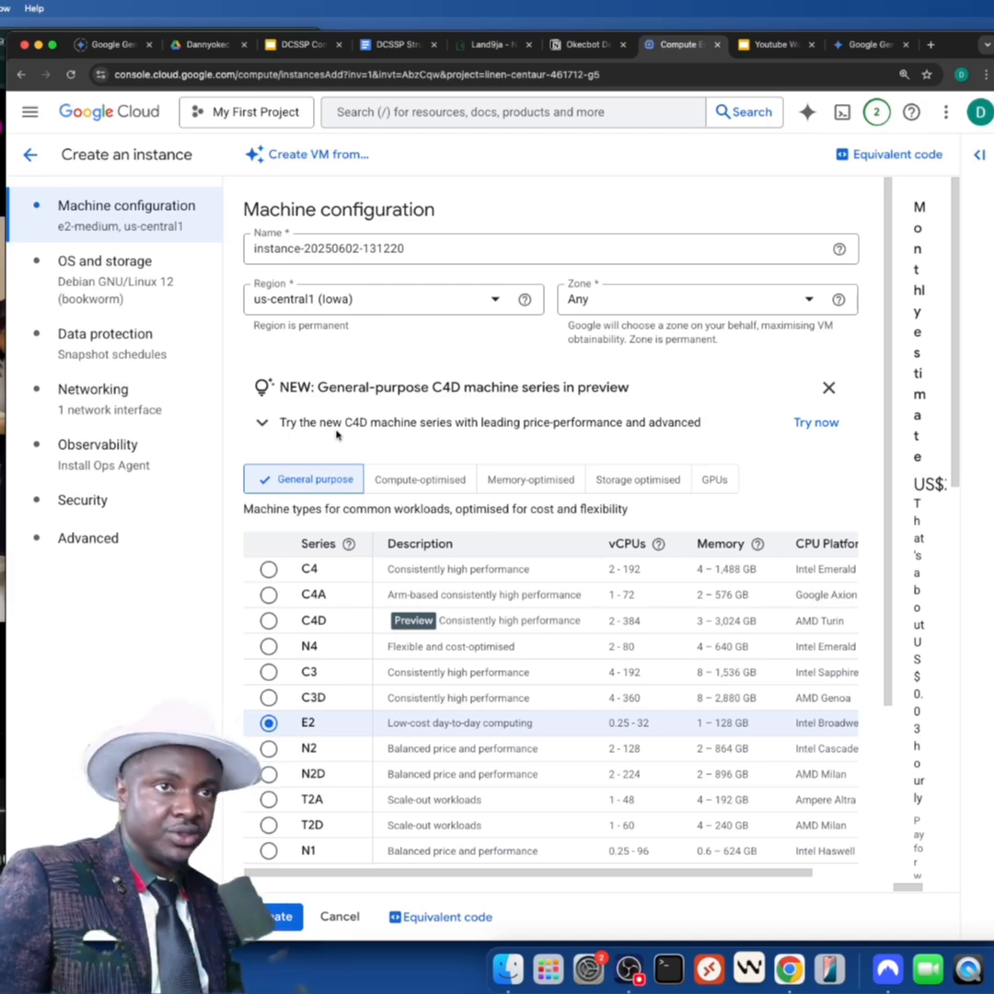
pyautogui.write('okecbot')
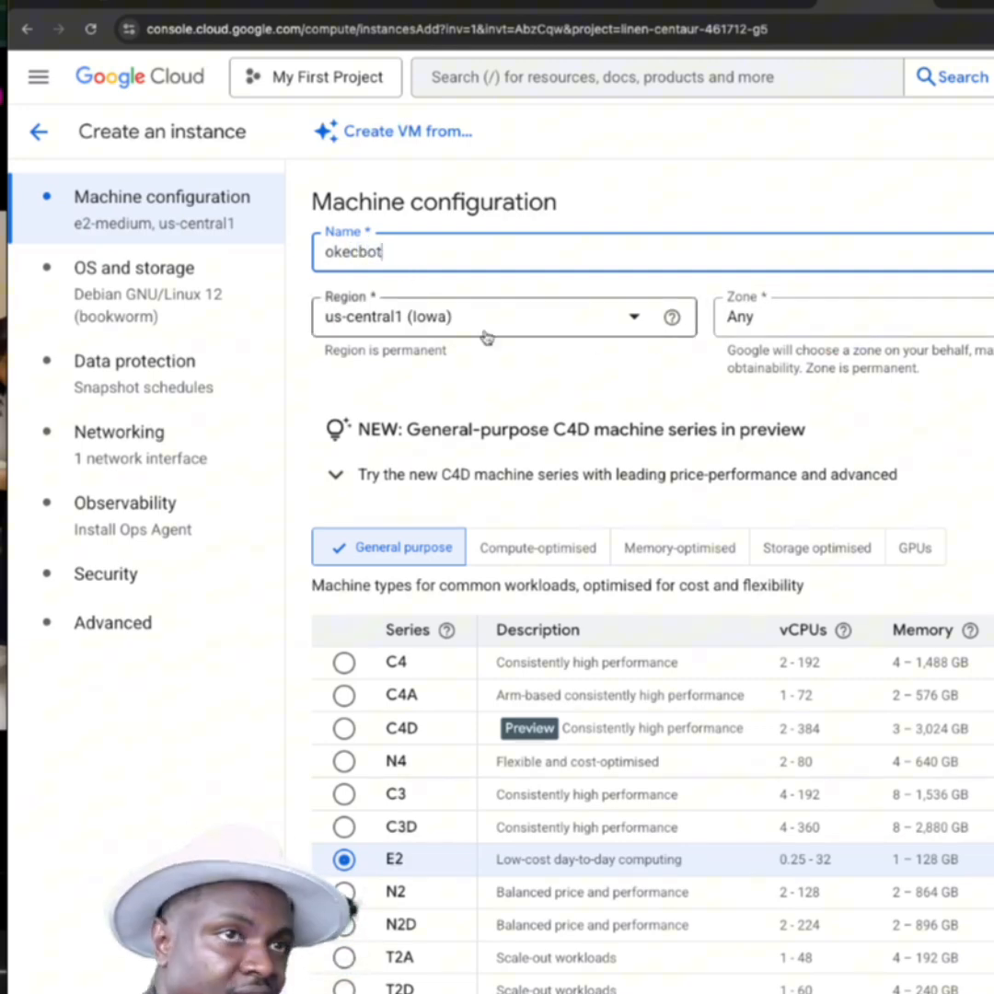
pyautogui.scroll(-3)
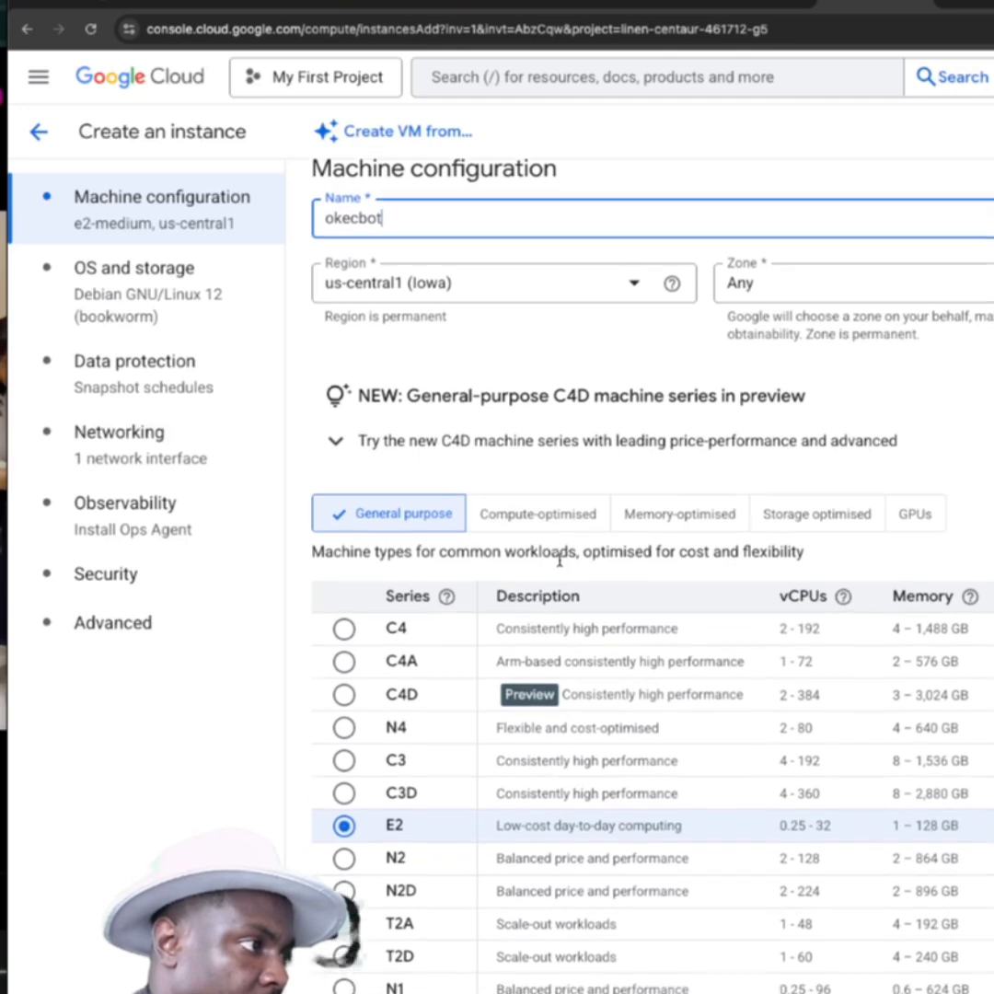
pyautogui.scroll(-3)
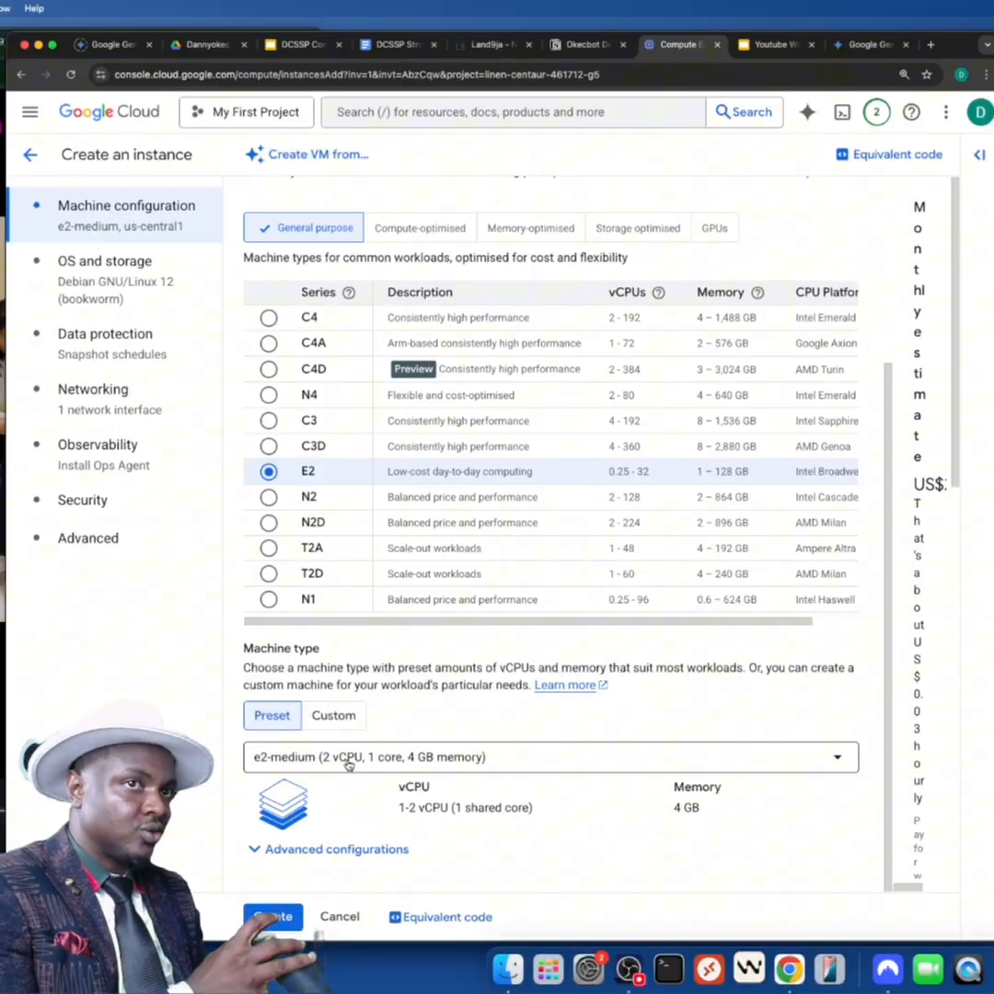
# - Pick the Standard preset e2-standard-4 (4 vCPUs, 16 GB) as the machine type
pyautogui.click(550, 756)
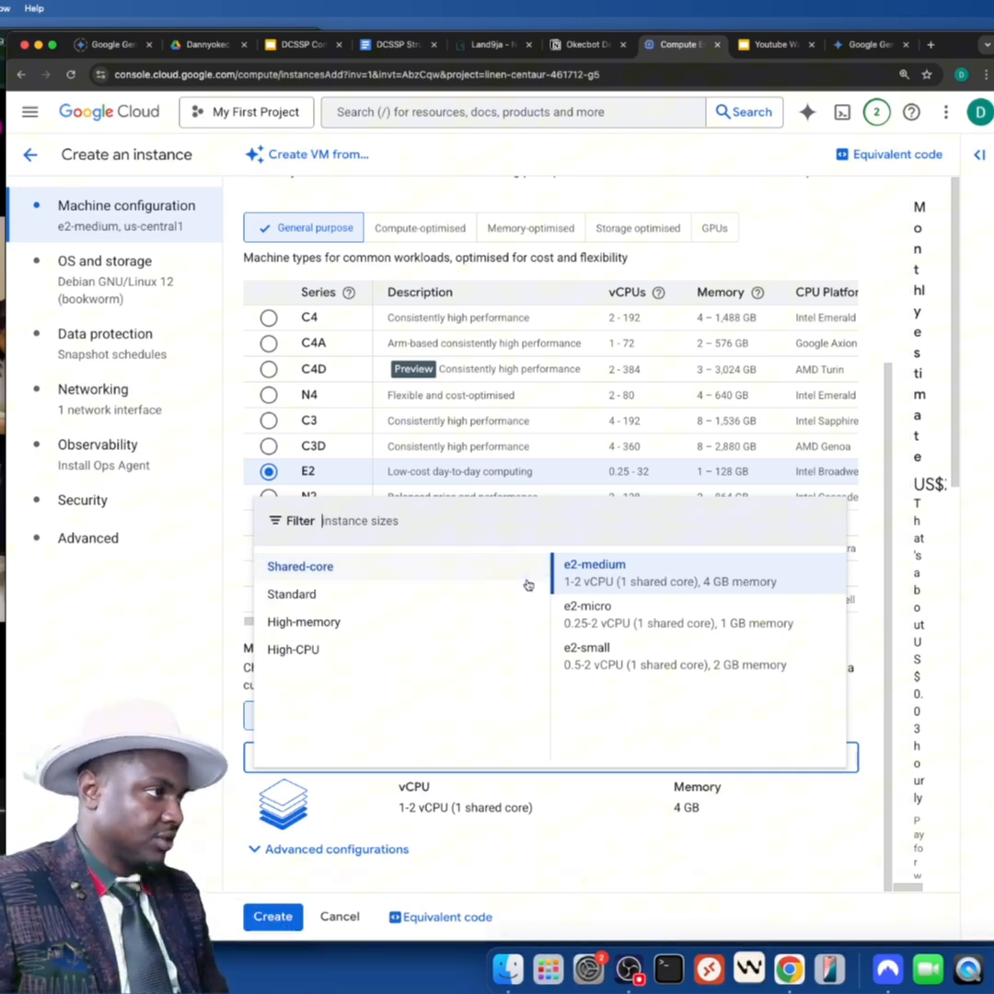
pyautogui.click(291, 593)
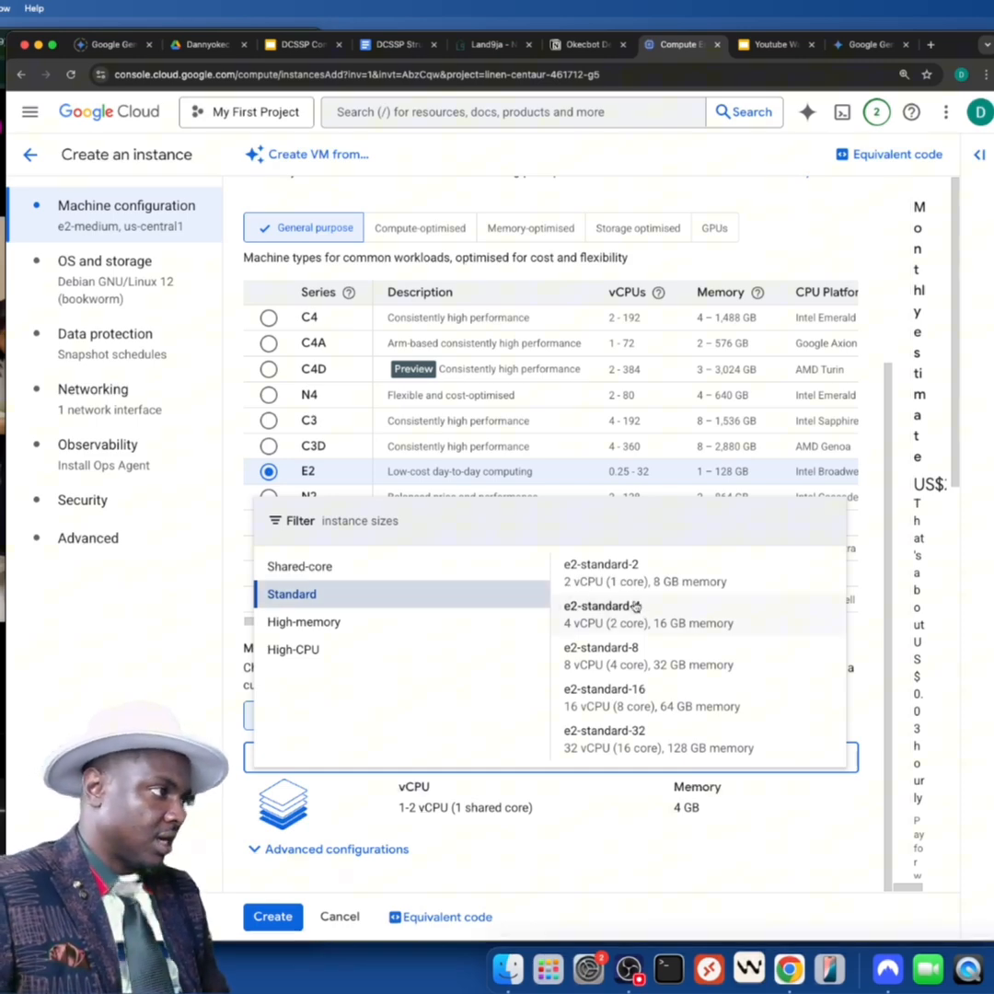
pyautogui.click(602, 605)
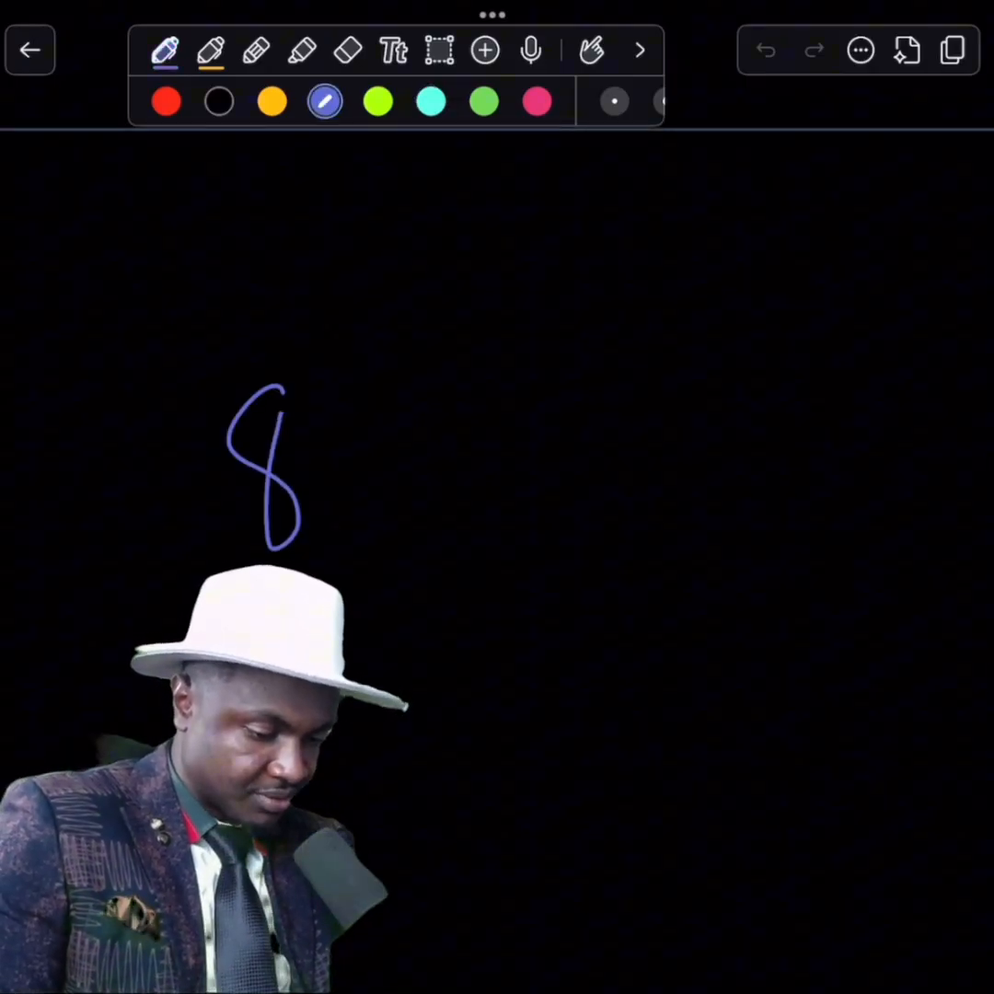
# - Handwrite Task: 3-5 min, 12 browser and 8 watching in the PC/VPS circle, switching green, cyan and blue ink
pyautogui.moveTo(340, 386); pyautogui.dragTo(478, 533)
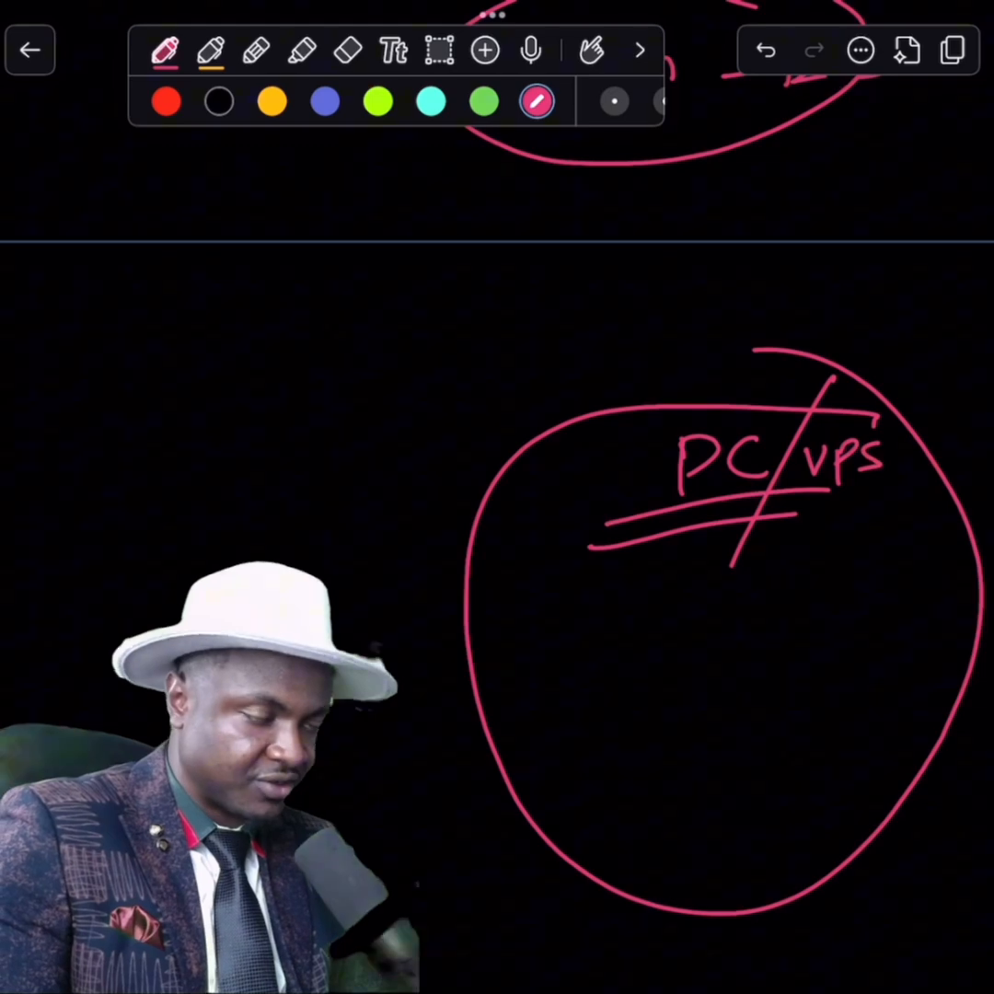
pyautogui.click(484, 101)
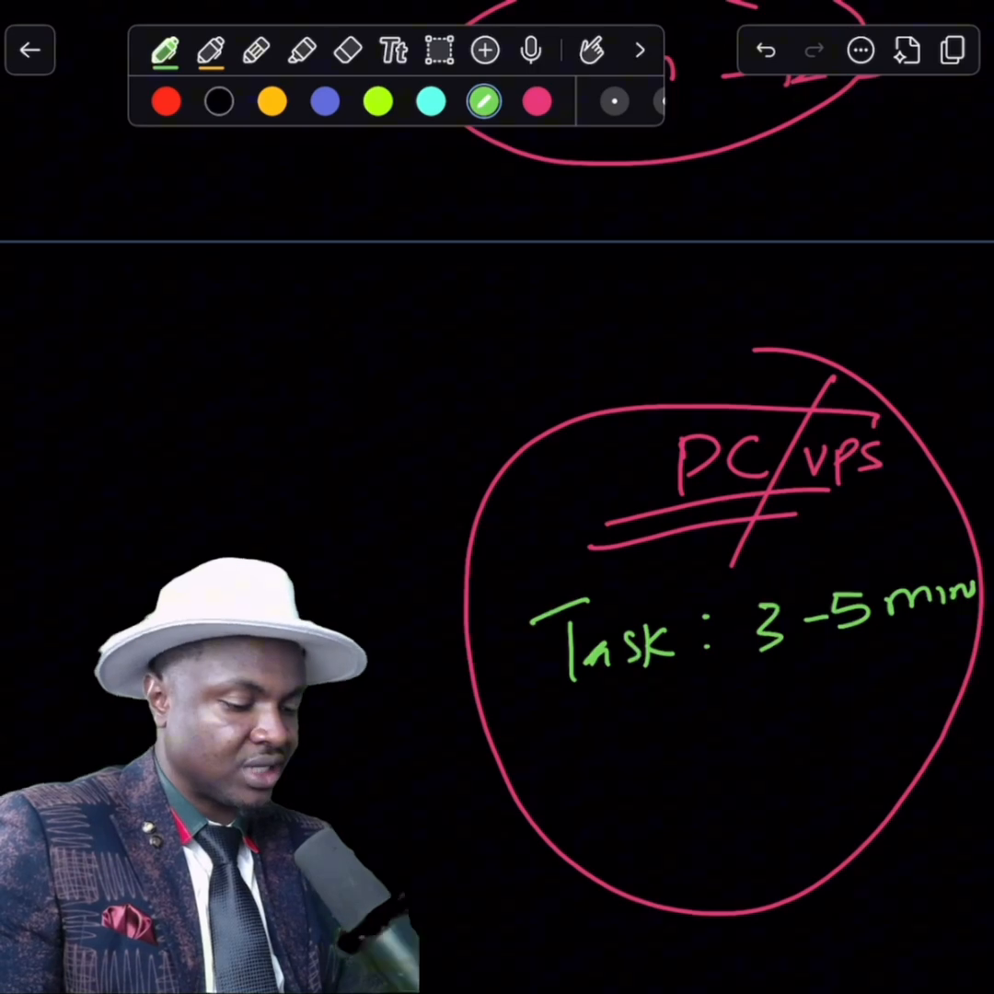
pyautogui.click(430, 101)
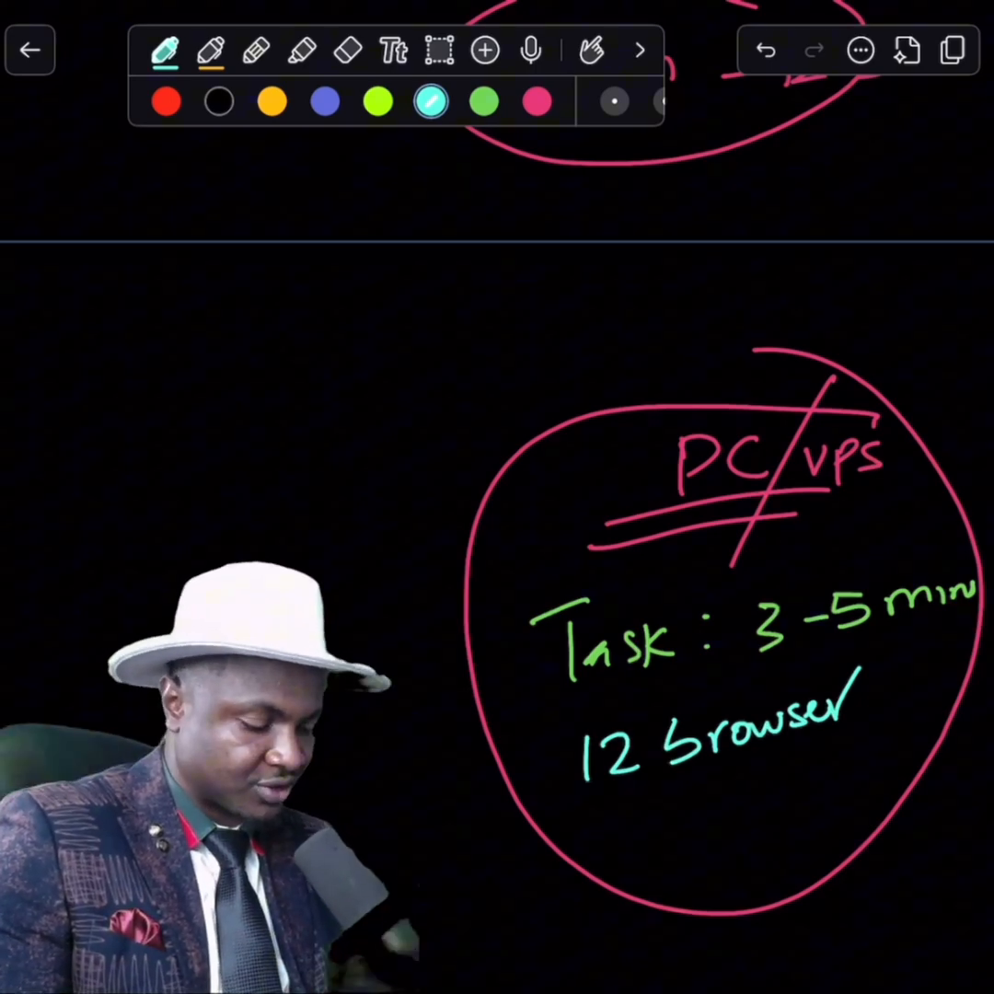
pyautogui.click(325, 101)
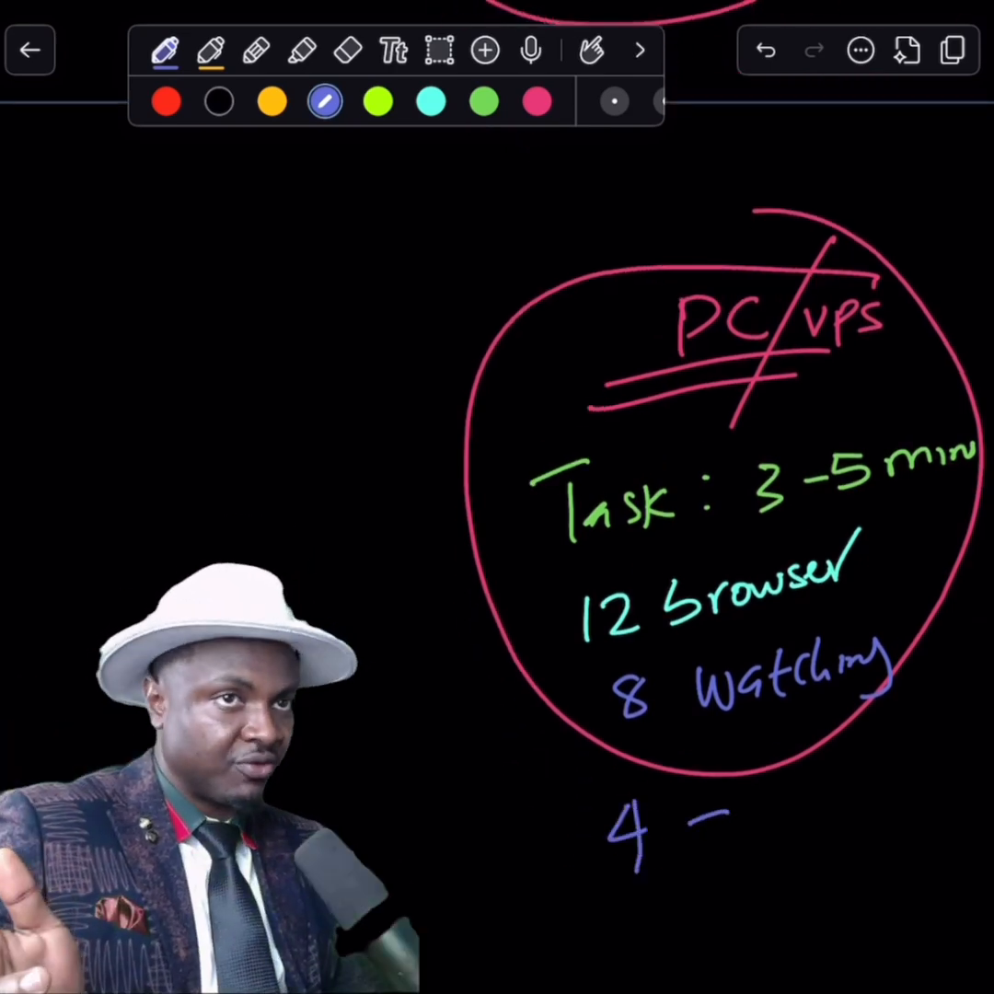
# - Write the final sizing note 'Wai' in Notability before returning to the instance form
pyautogui.write('Wai')
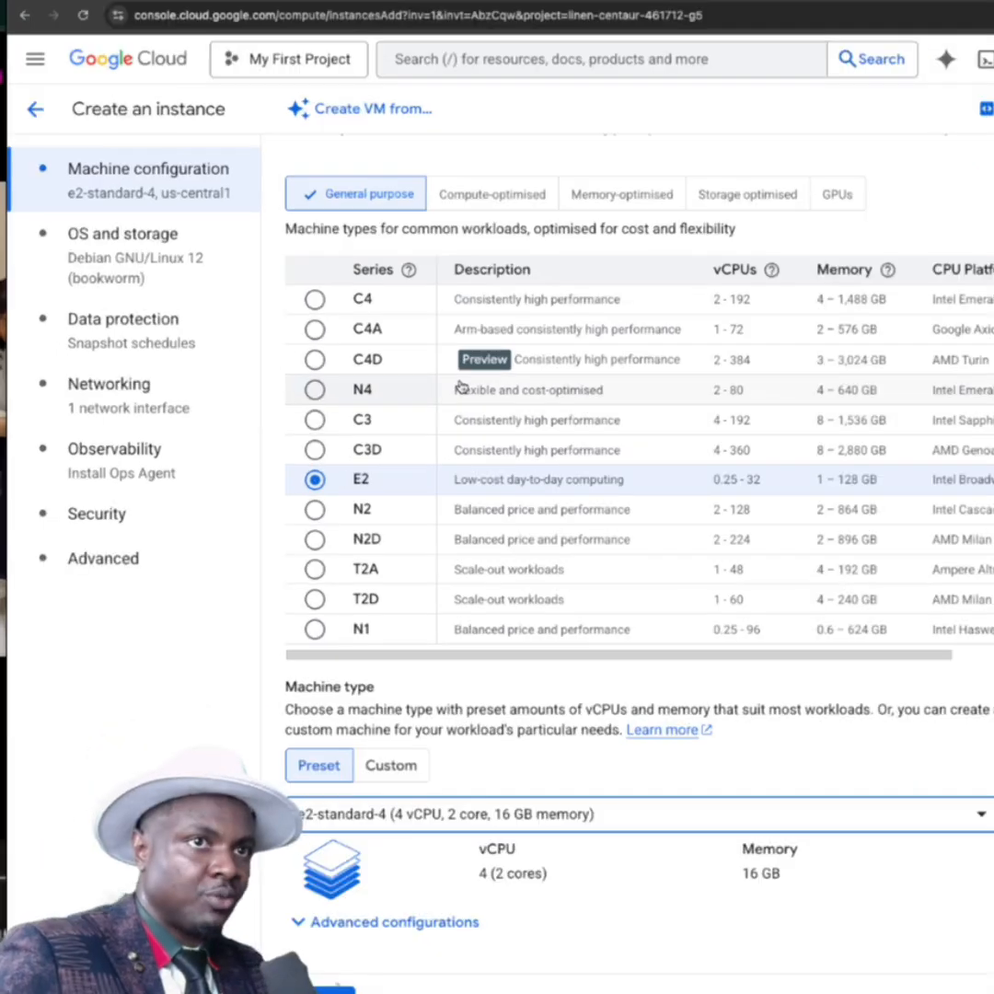
# - Open OS and storage and the boot disk Change panel showing Debian 12, 10 GB
pyautogui.click(122, 232)
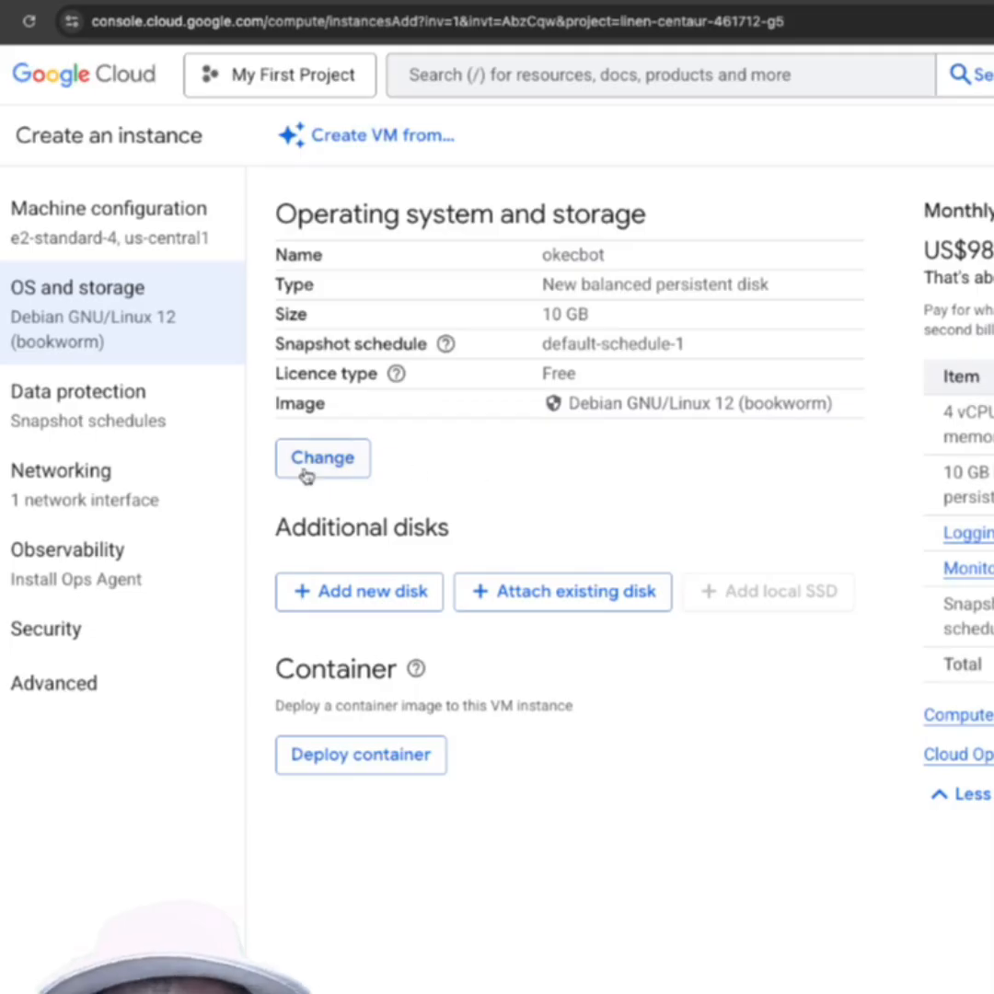
pyautogui.moveTo(456, 495)
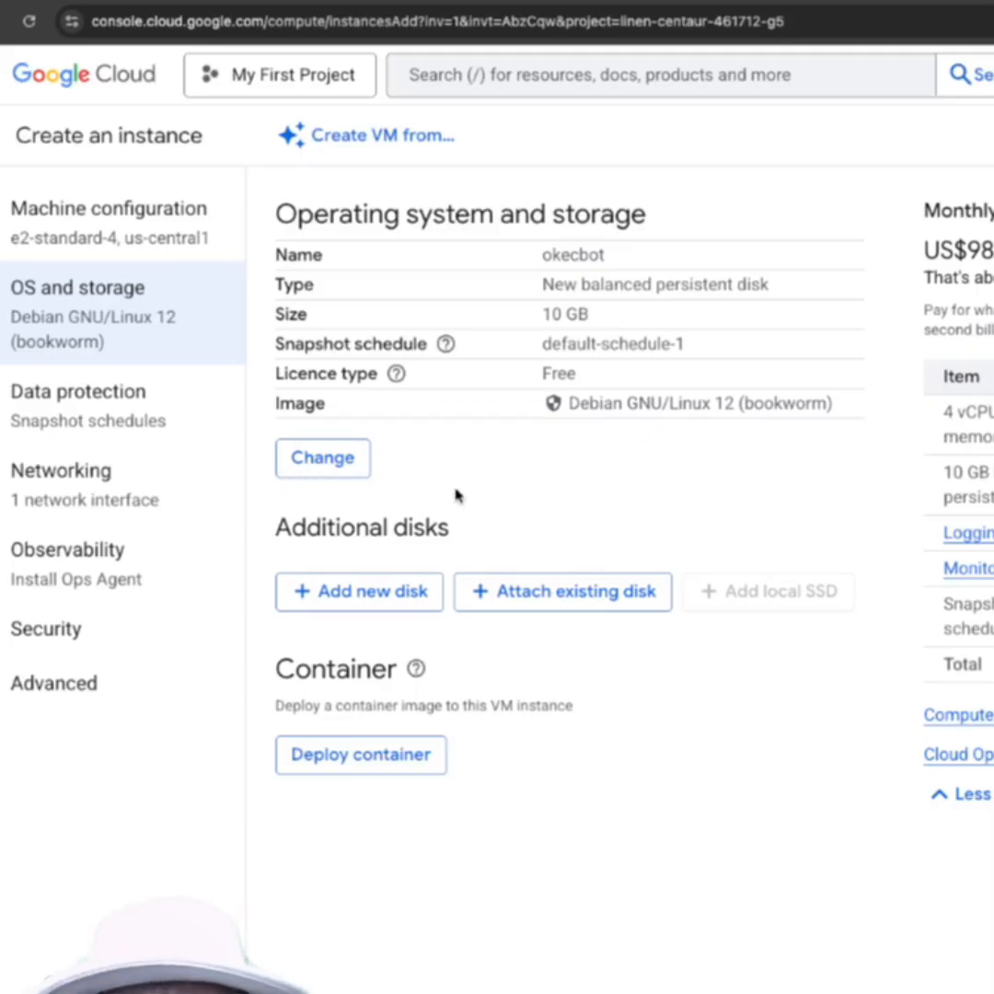
pyautogui.click(322, 458)
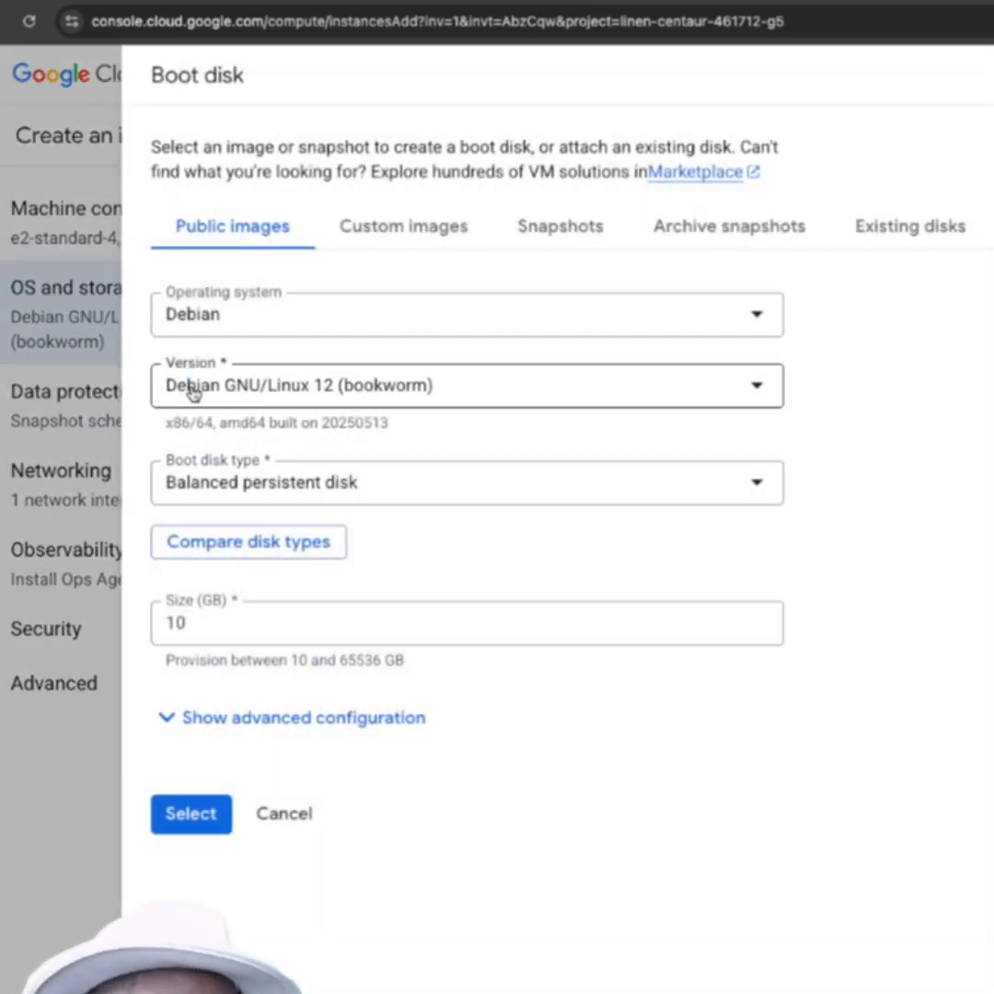
# - Choose Windows Server 2025 Datacenter as the boot image and enter 100 GB size
pyautogui.click(465, 314)
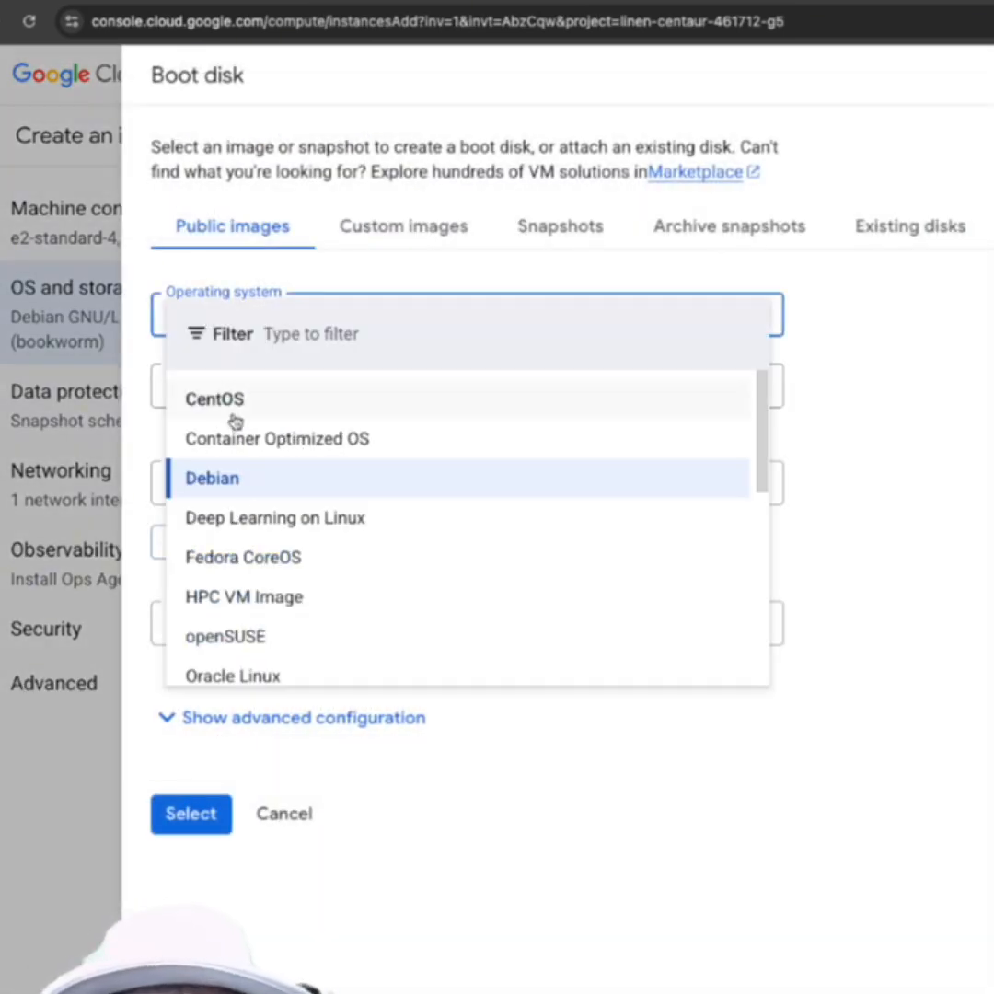
pyautogui.scroll(-3)
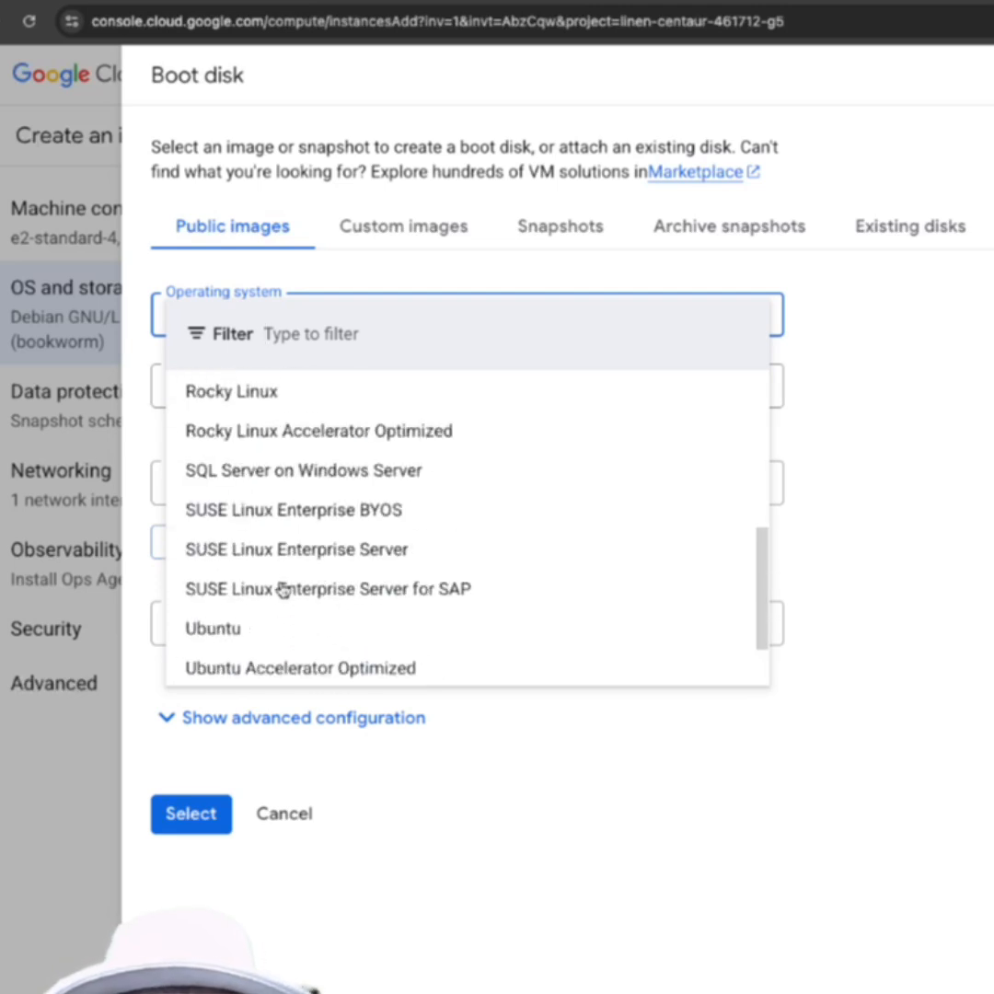
pyautogui.scroll(-3)
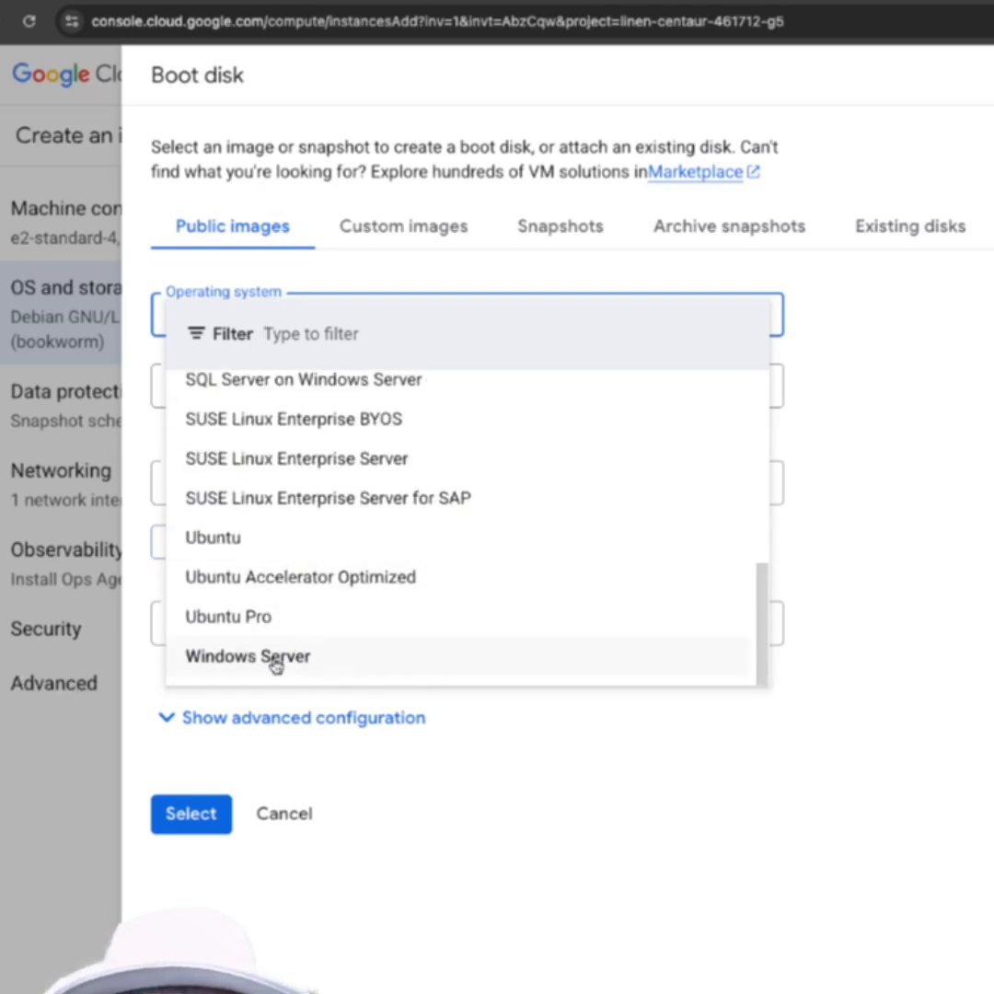
pyautogui.click(248, 655)
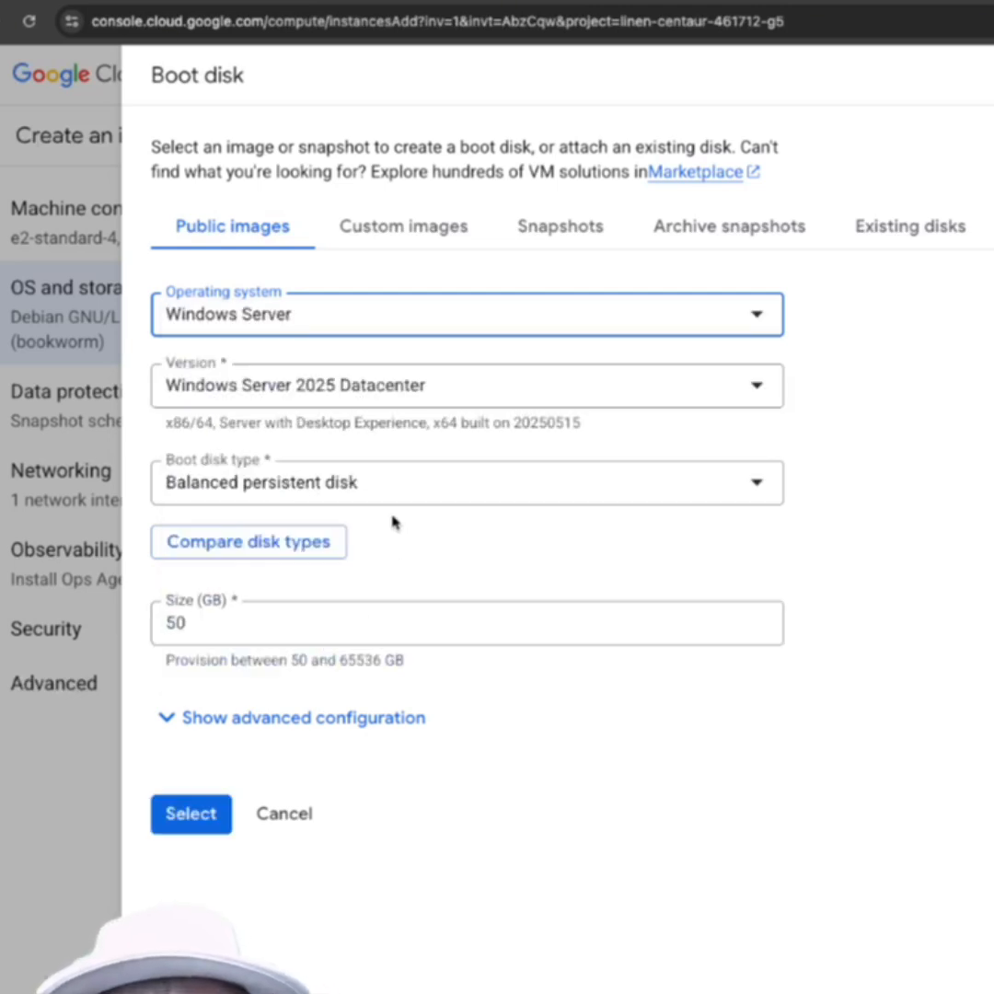
pyautogui.moveTo(354, 440)
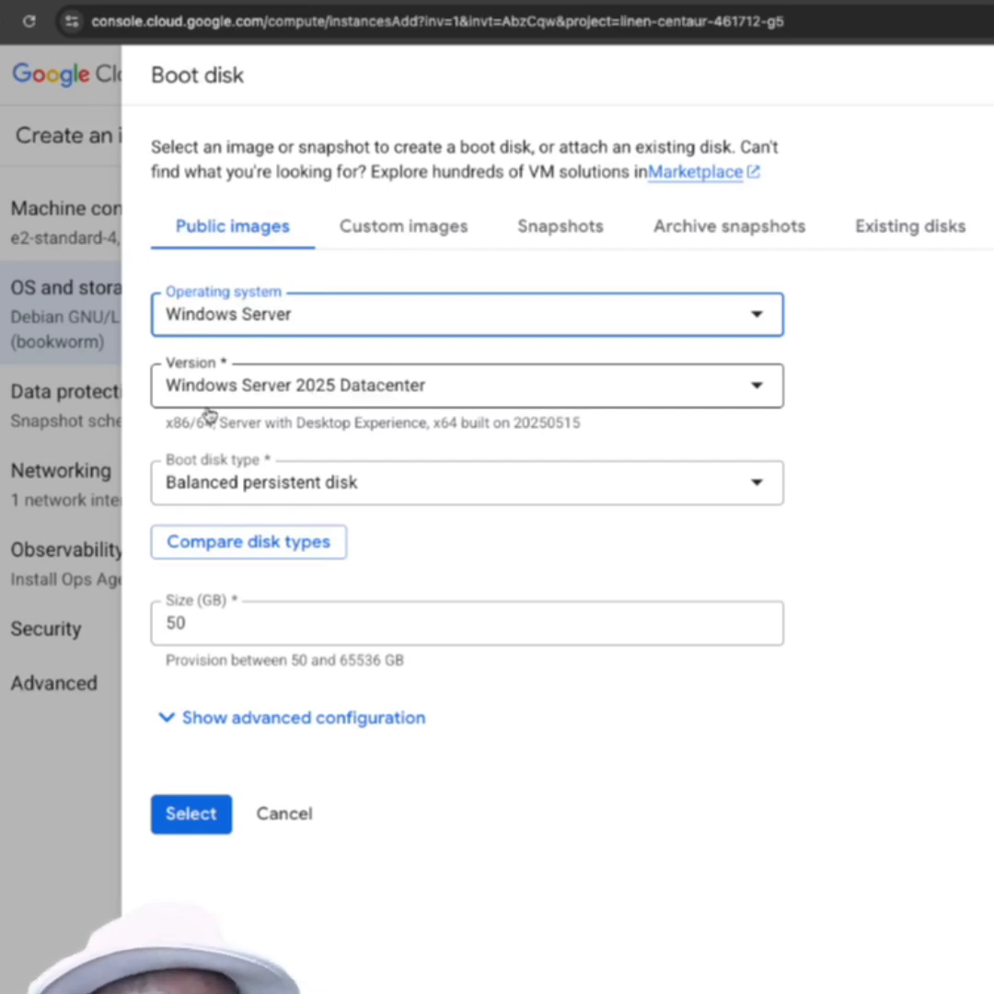
pyautogui.moveTo(320, 451)
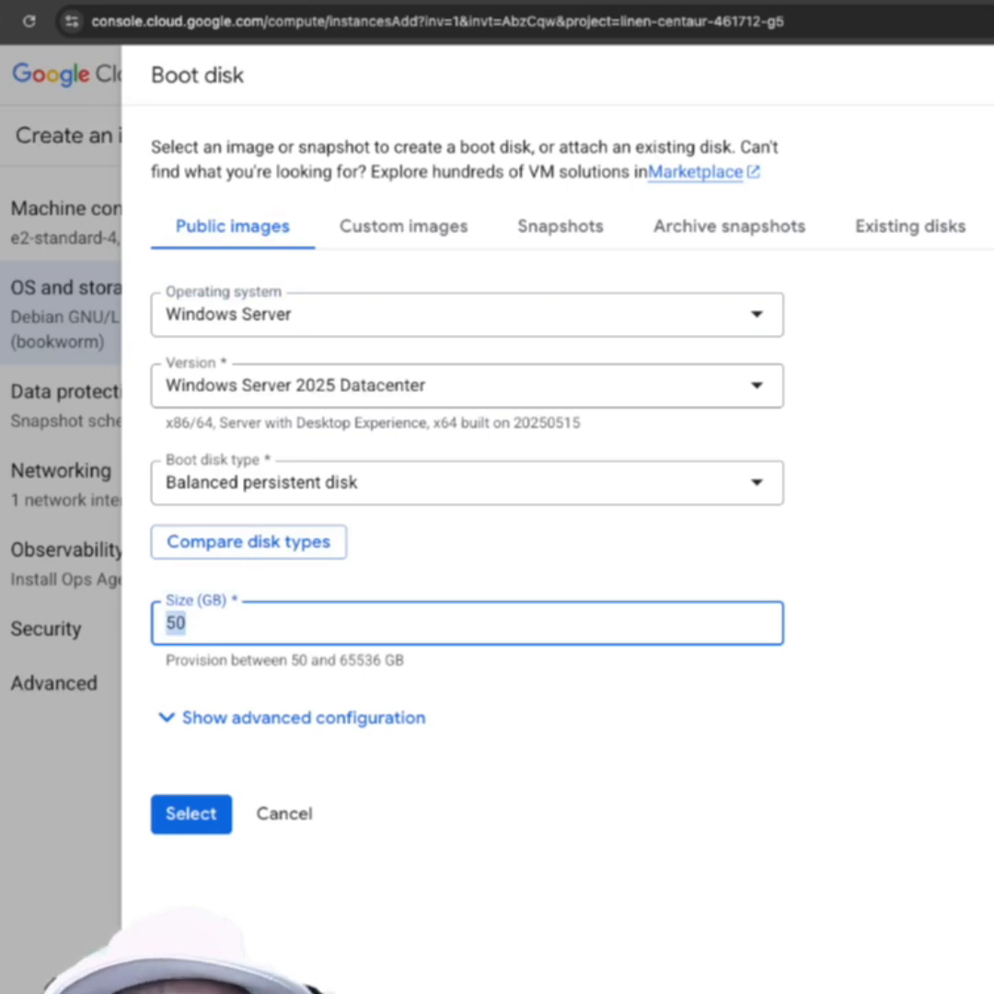
pyautogui.write('100')
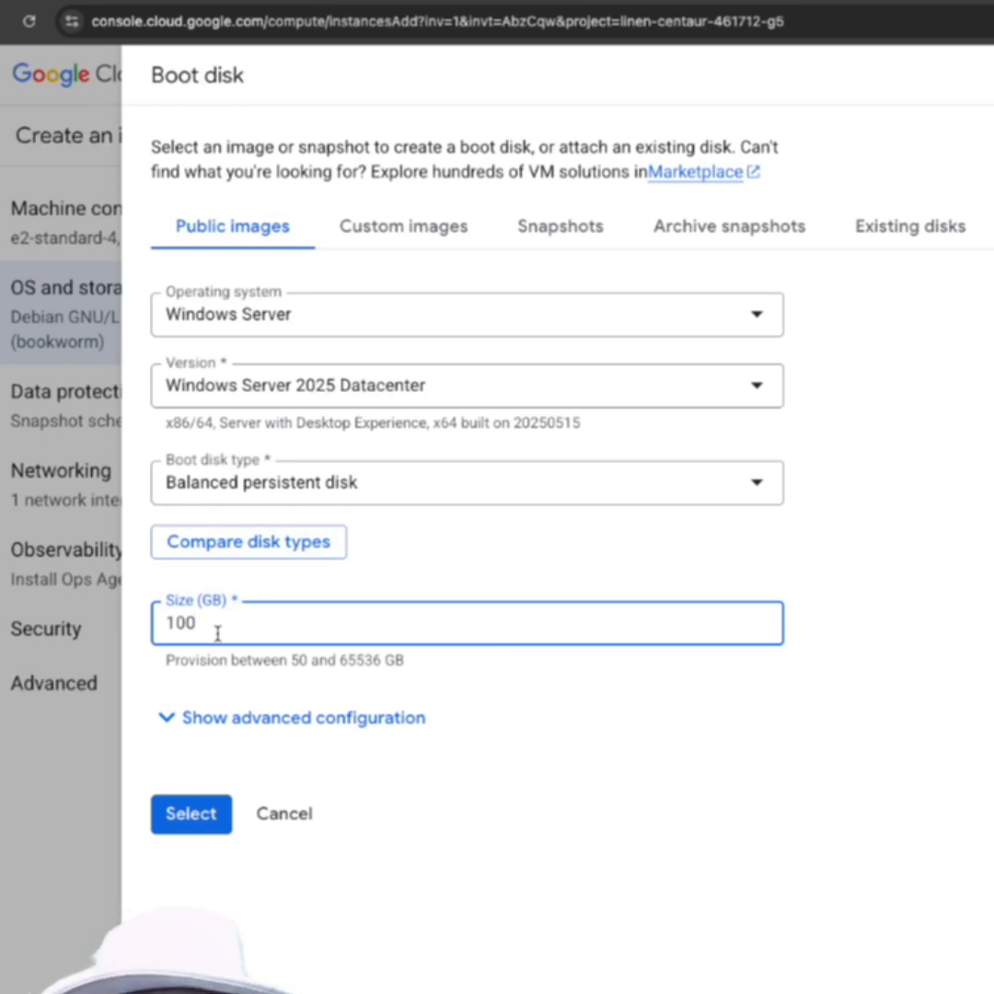
pyautogui.moveTo(267, 704)
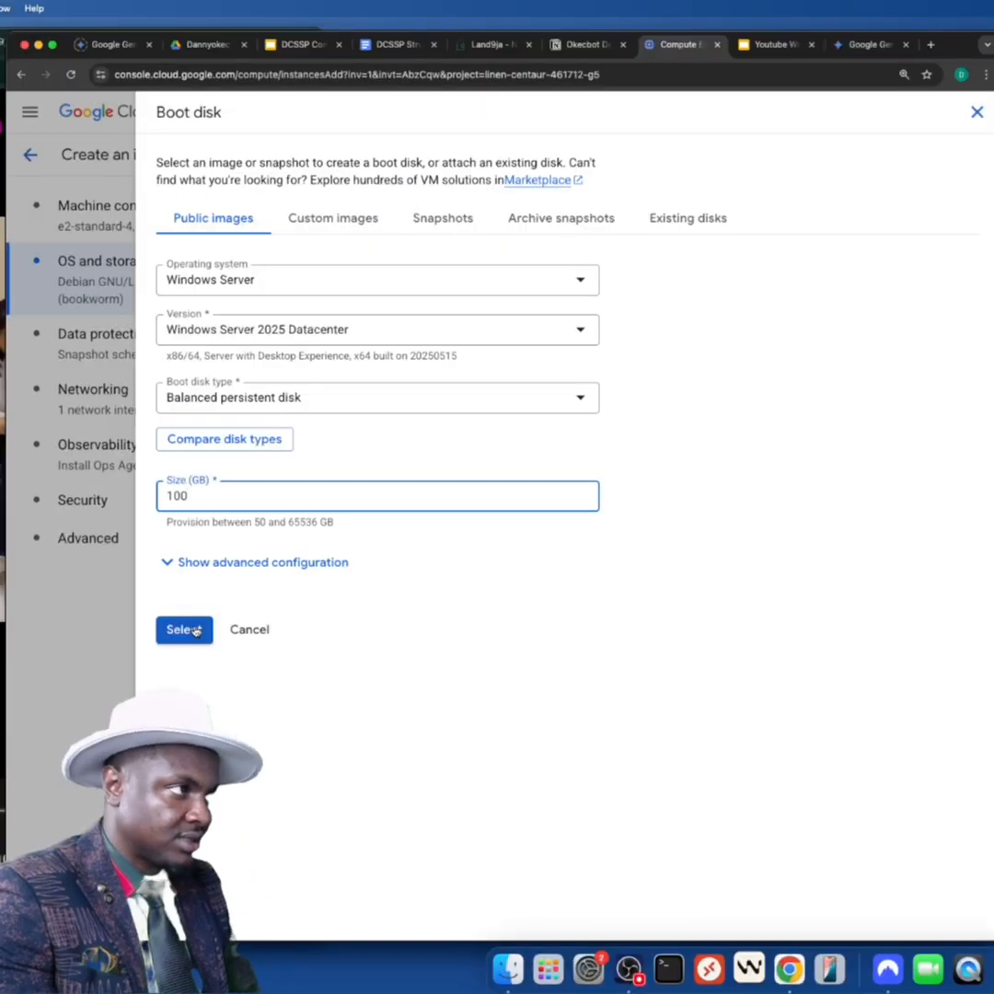
# - Apply the 100 GB Windows disk and create okecbot at US$242.16 monthly estimate
pyautogui.click(184, 629)
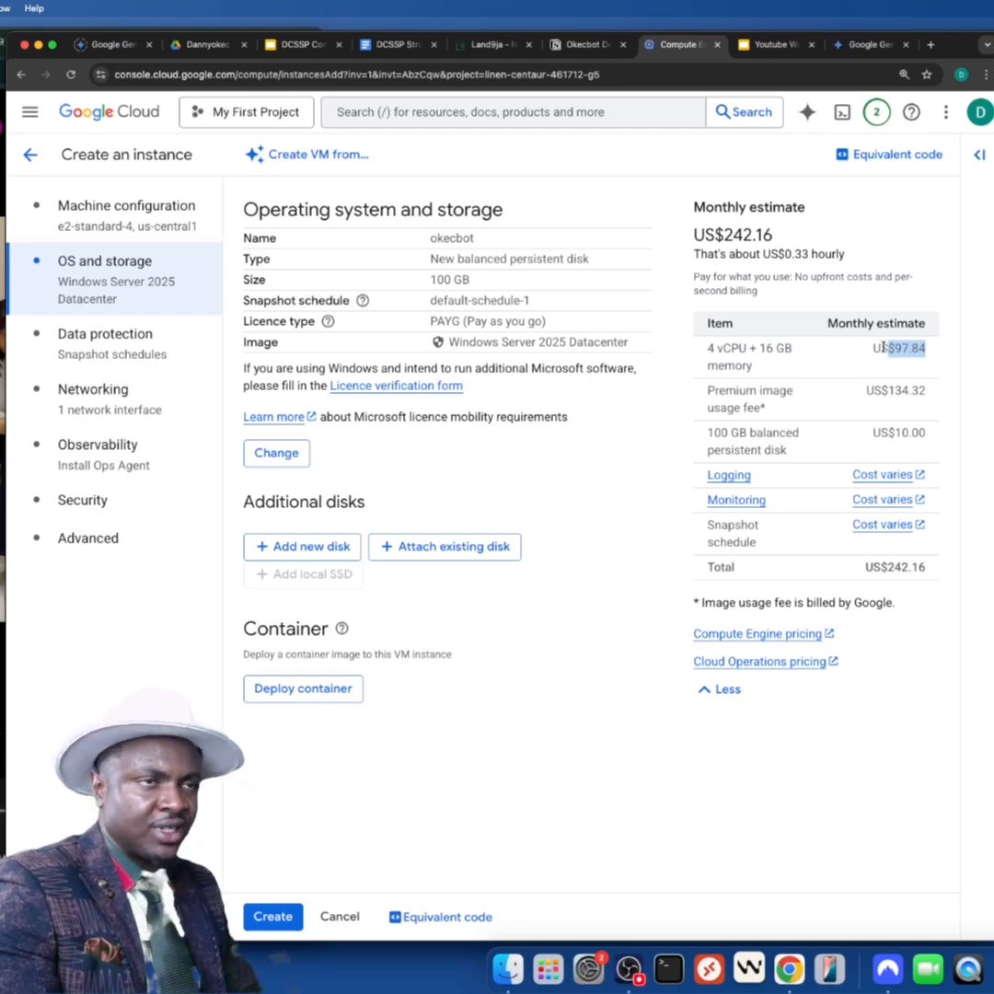
pyautogui.moveTo(771, 424)
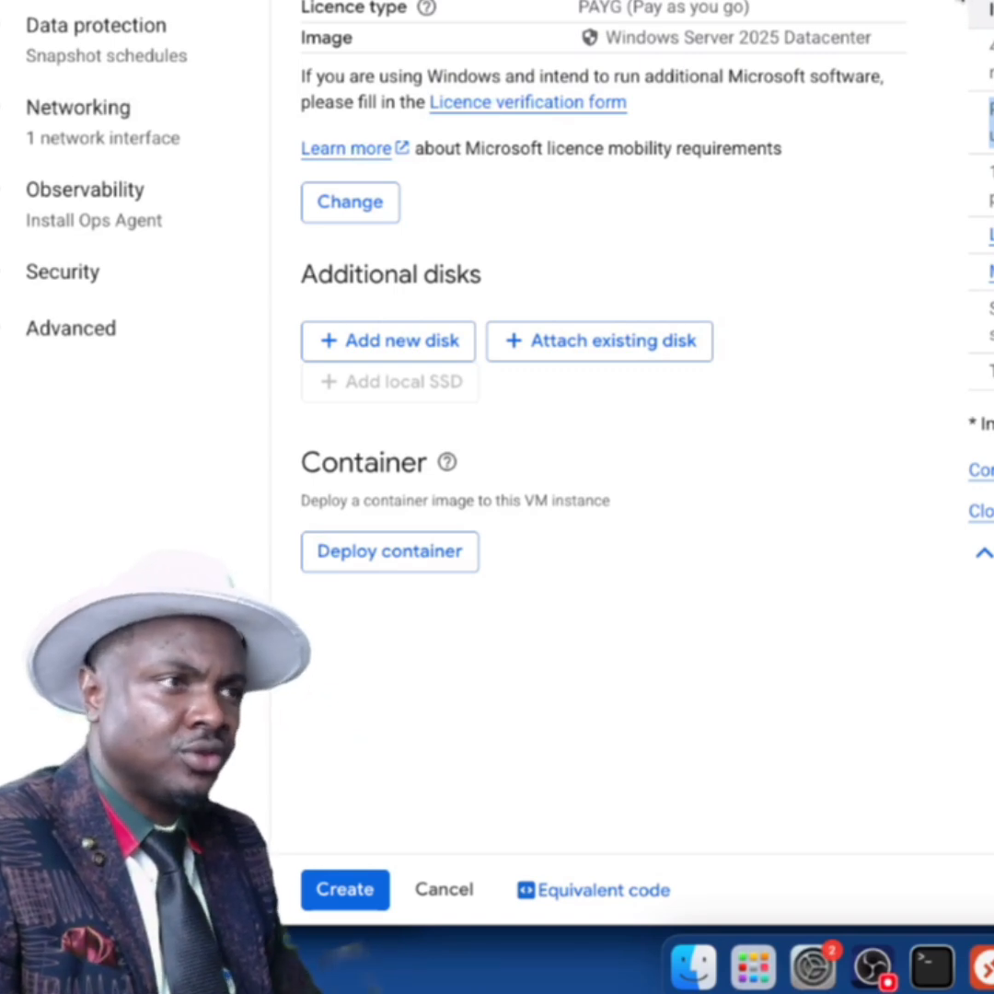
pyautogui.moveTo(409, 899)
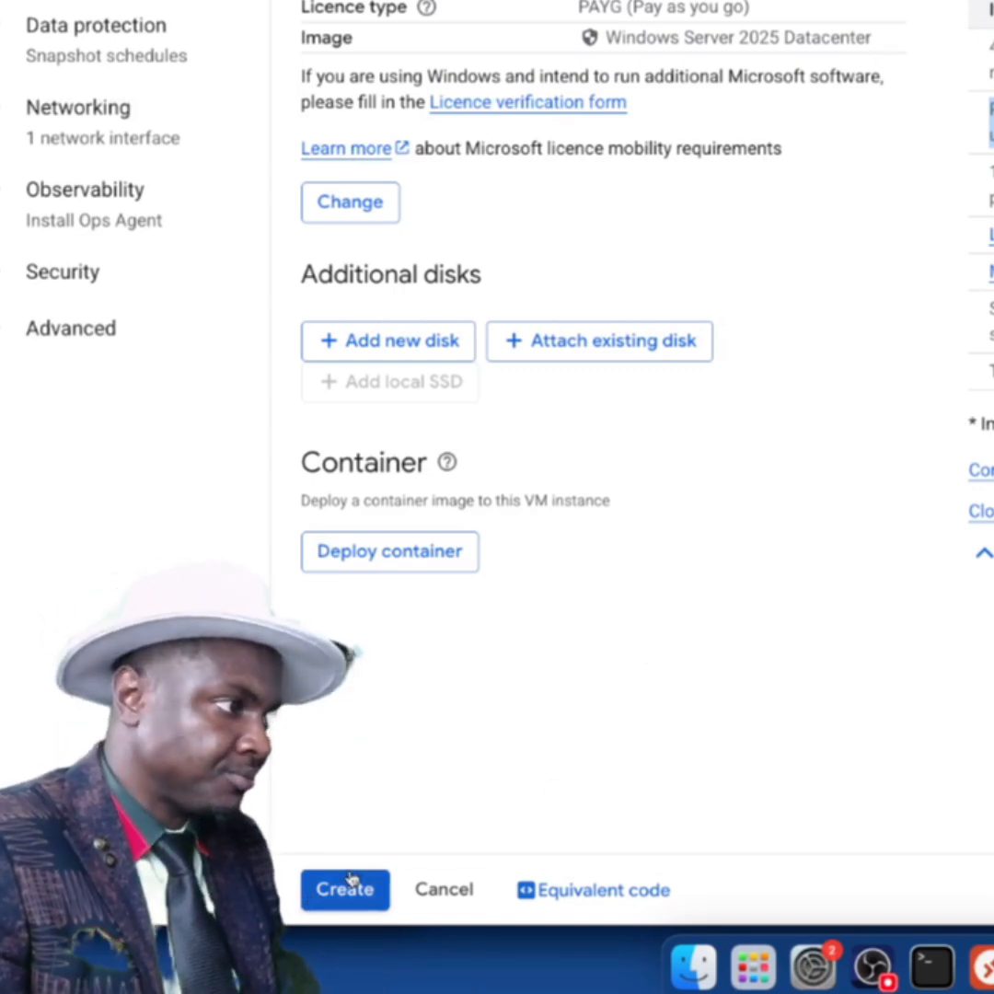
pyautogui.click(344, 888)
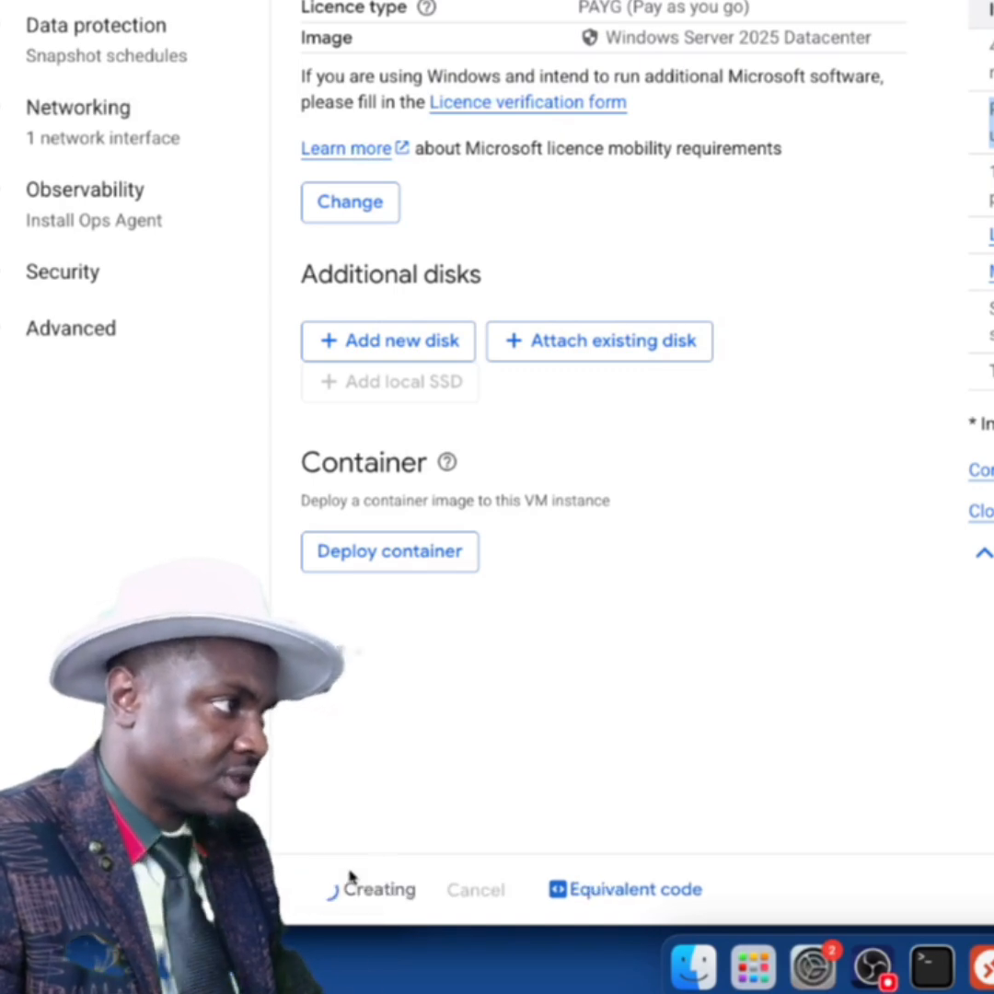